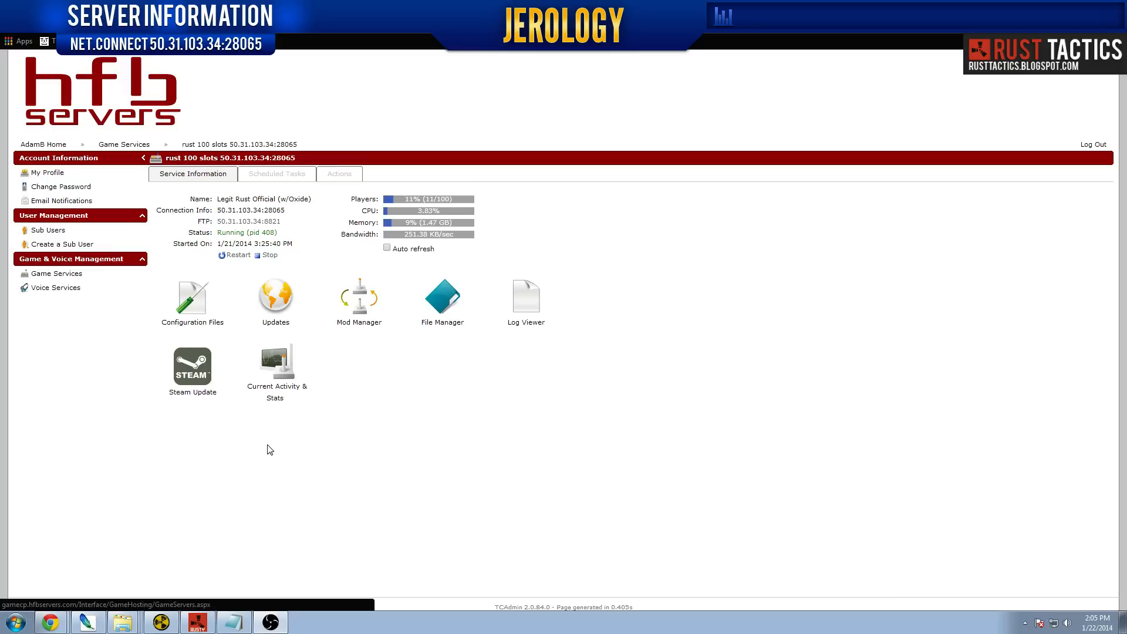
mouse_move(345, 384)
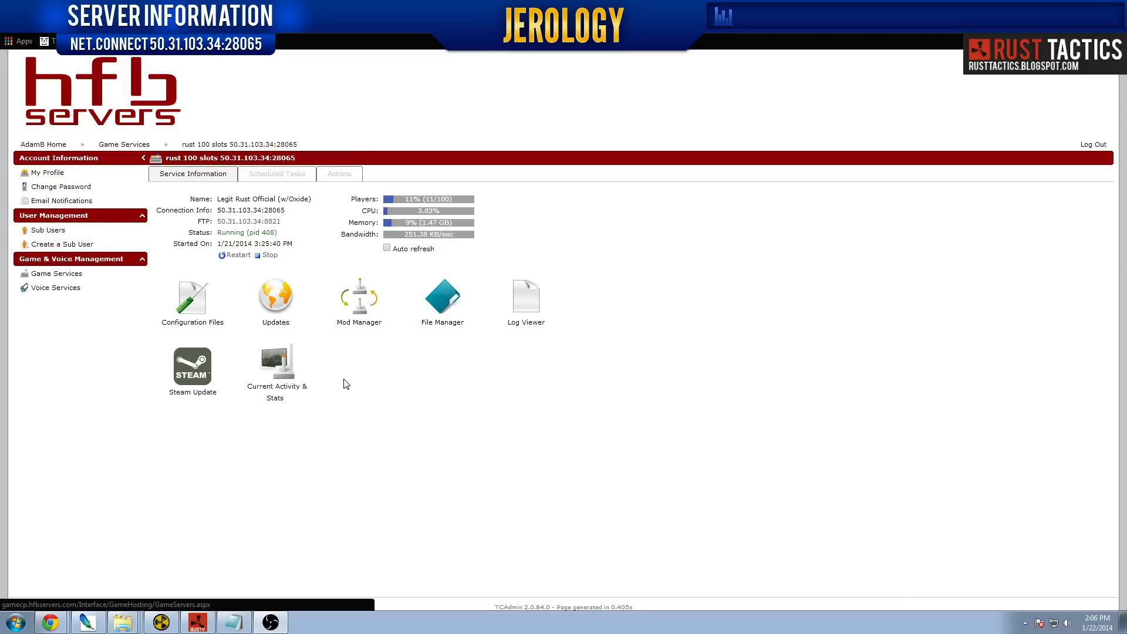
Click through several TCAdmin panel pages and Game Services
click(275, 359)
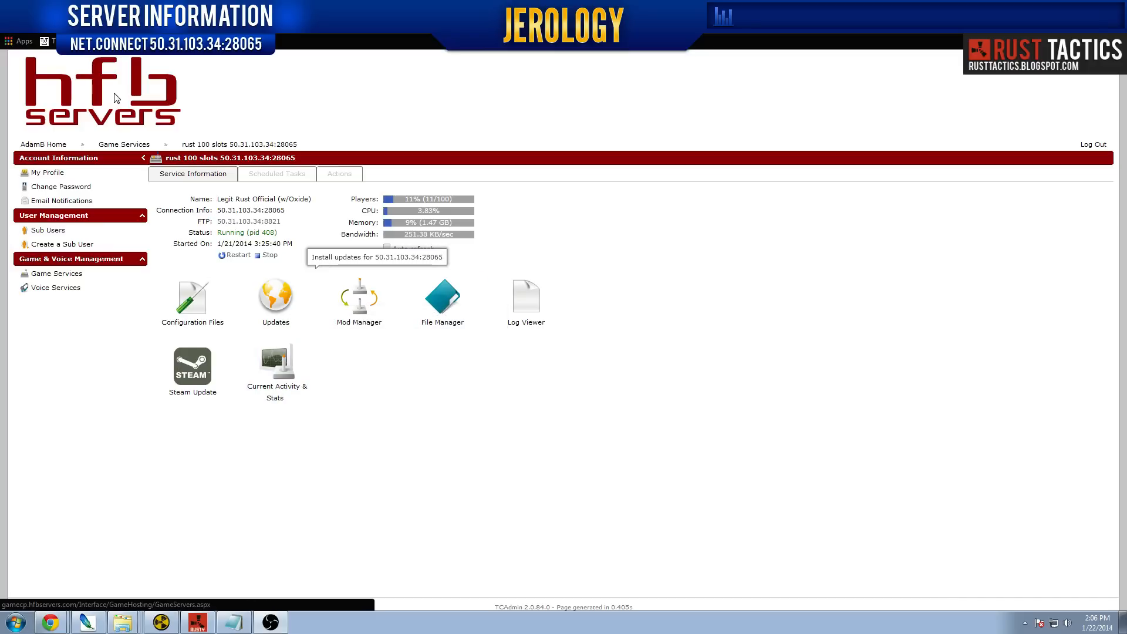
mouse_move(398, 339)
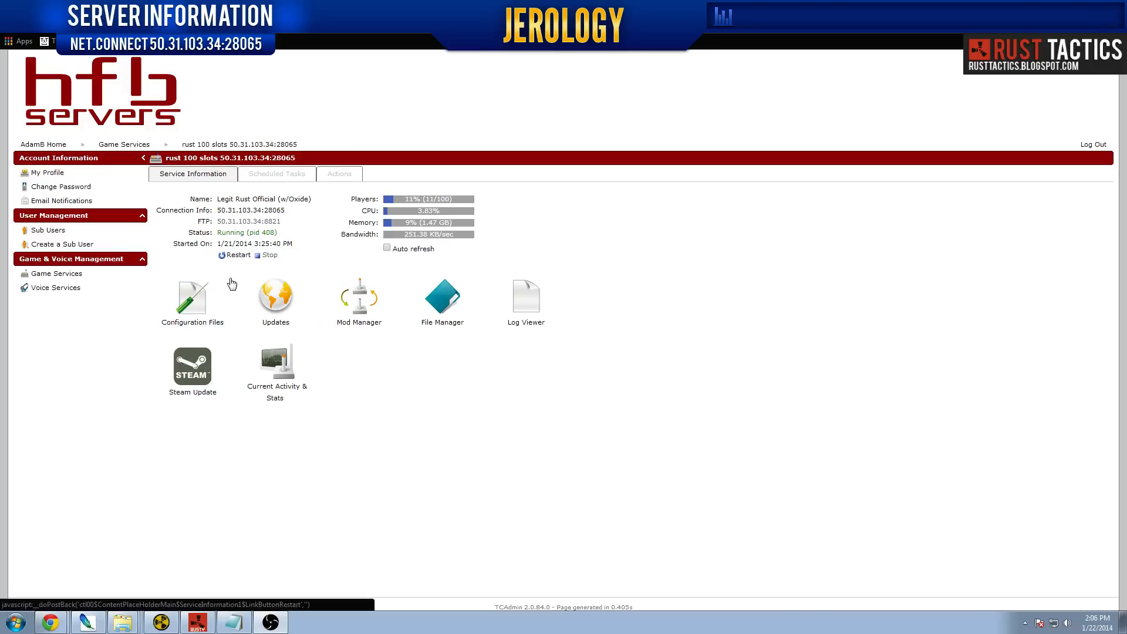
click(192, 296)
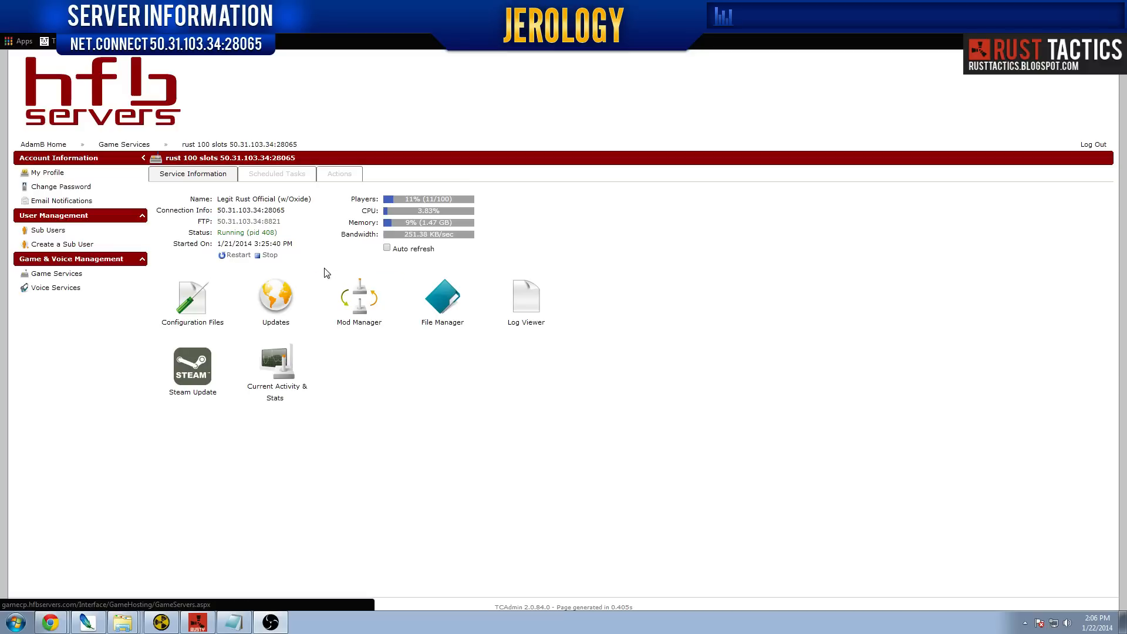
mouse_move(192, 298)
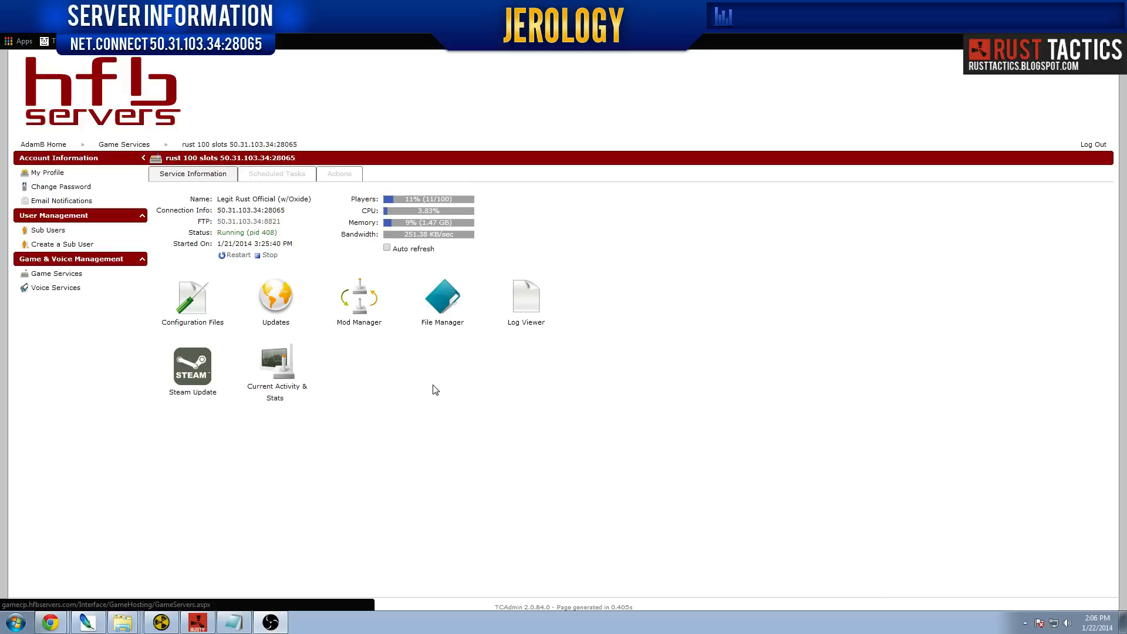
mouse_move(387, 376)
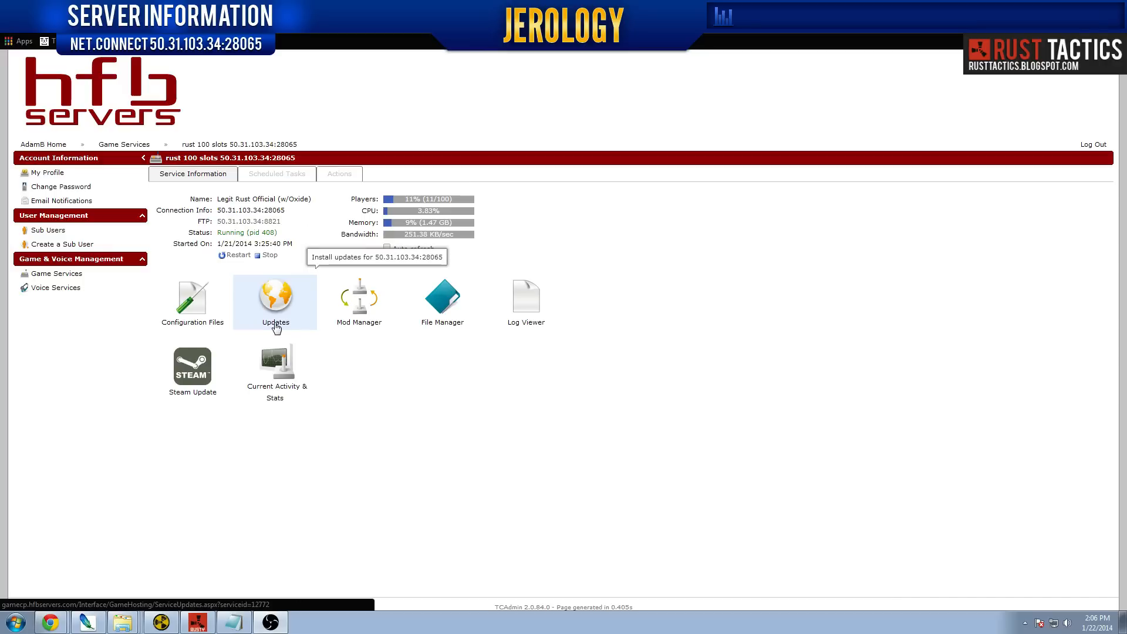
click(239, 144)
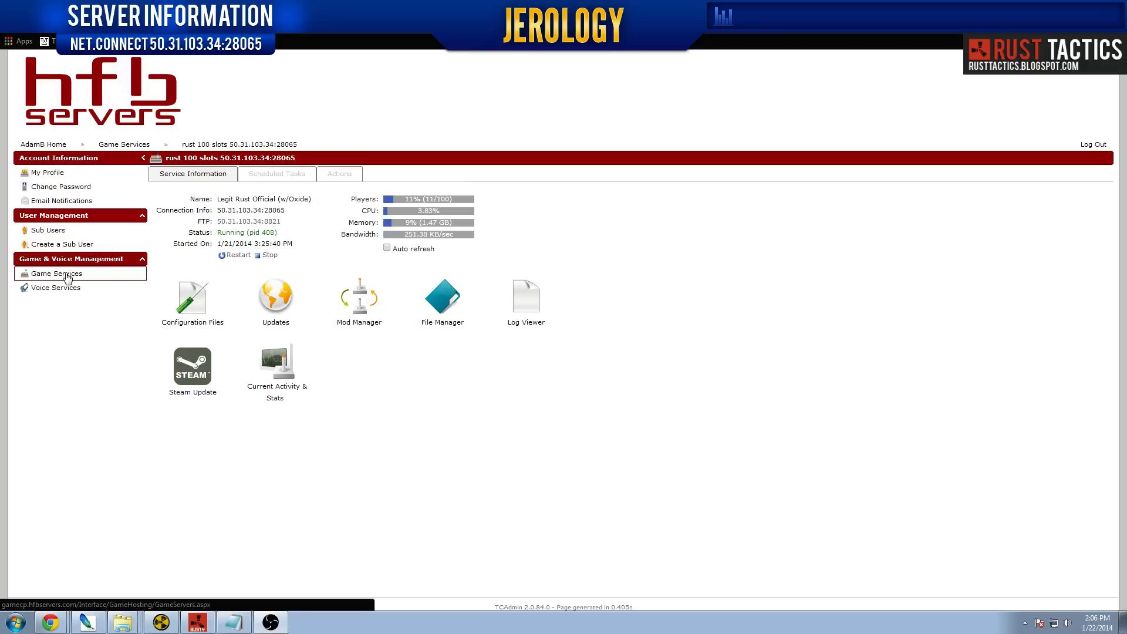
click(55, 274)
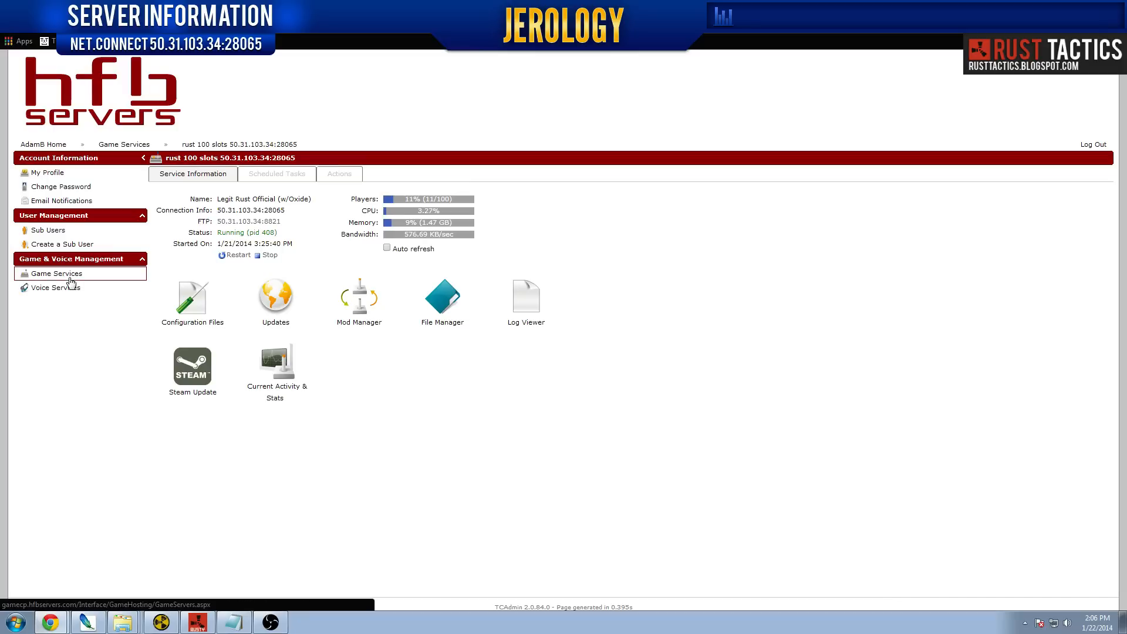
click(55, 273)
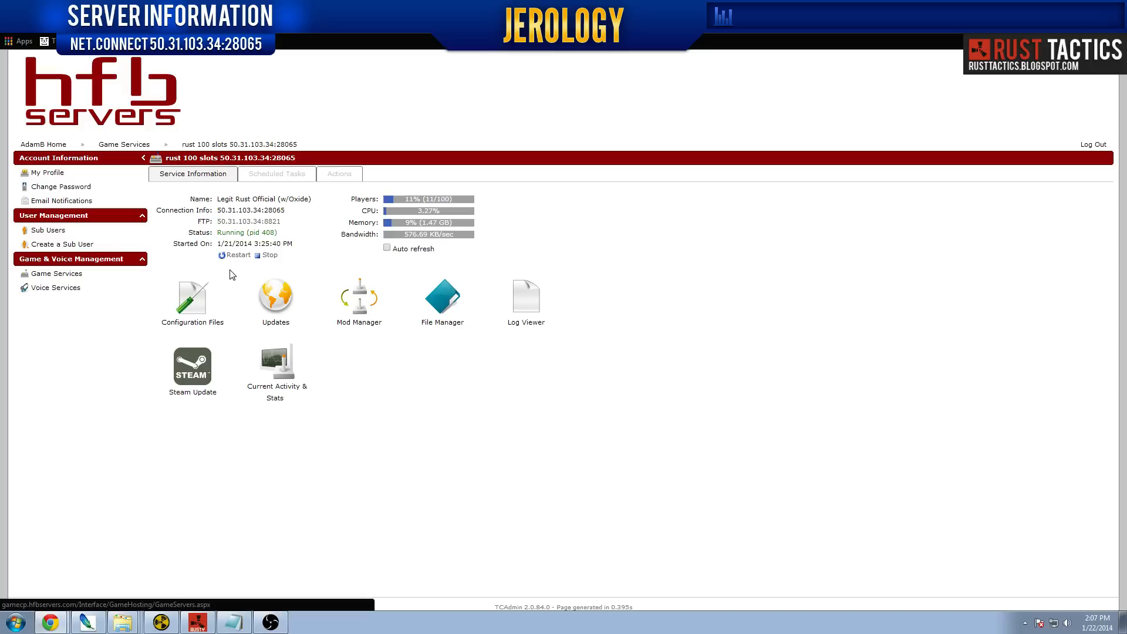
mouse_move(219, 260)
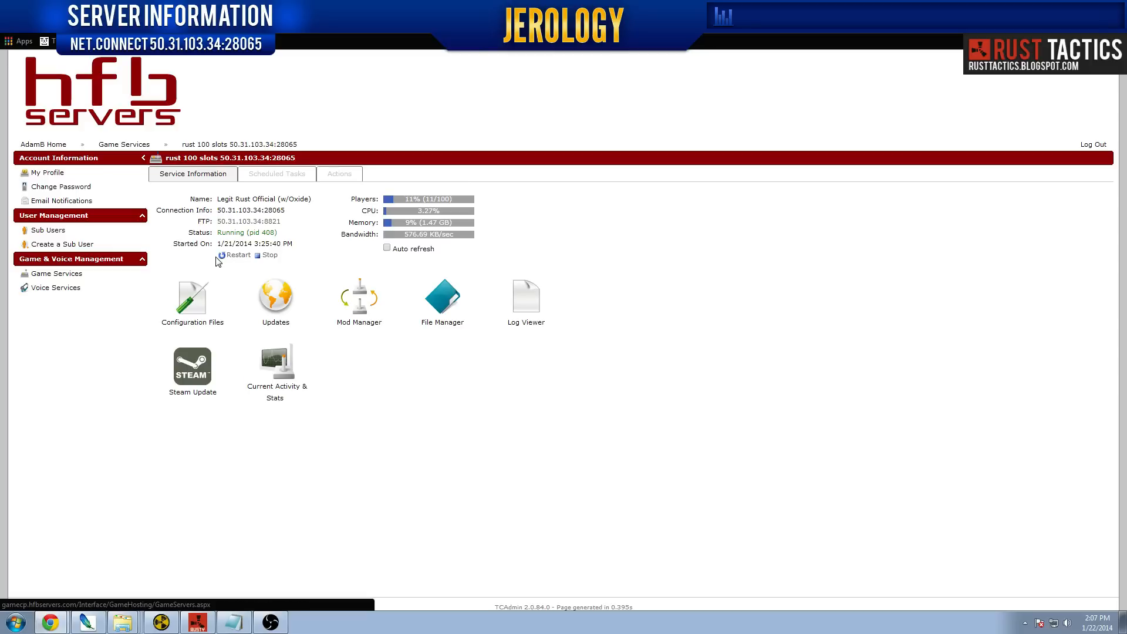
mouse_move(234, 265)
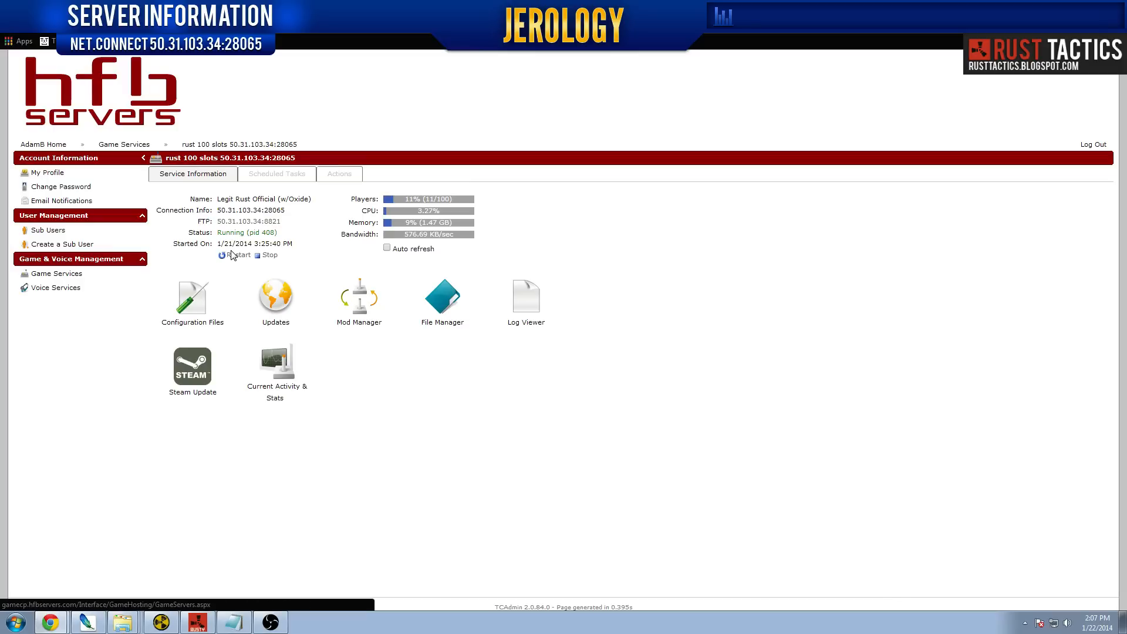
mouse_move(237, 256)
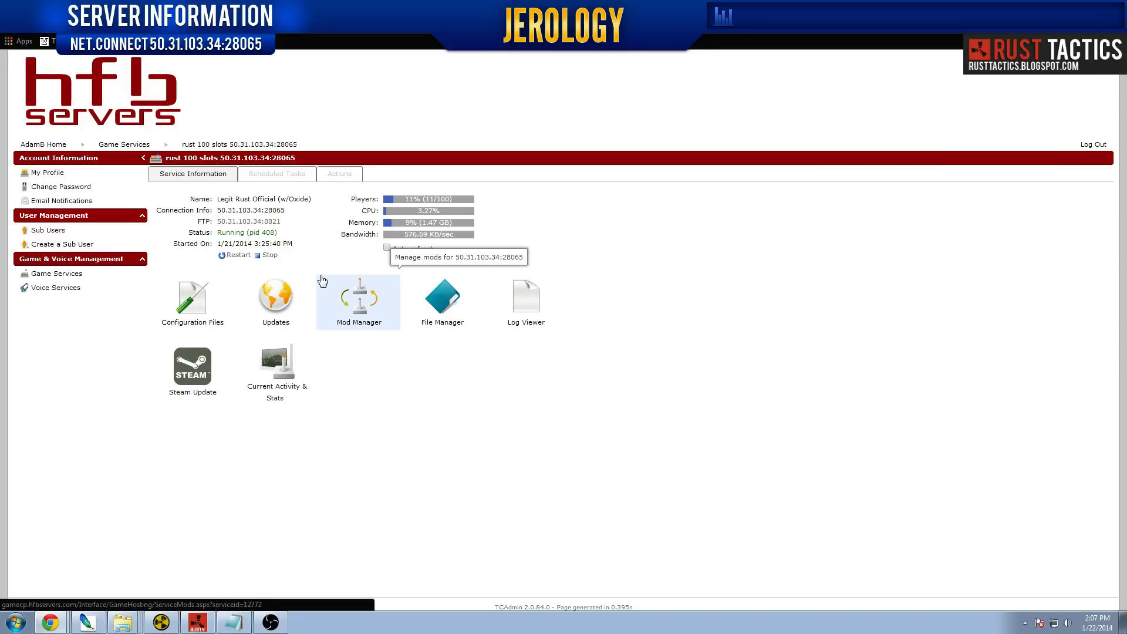
mouse_move(301, 274)
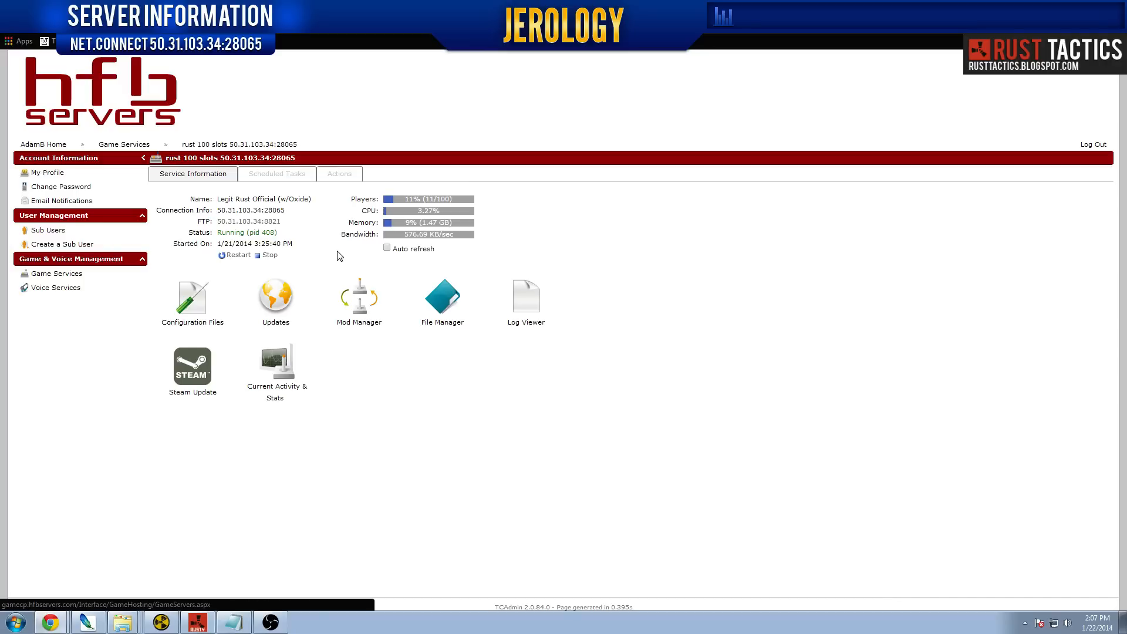
mouse_move(382, 221)
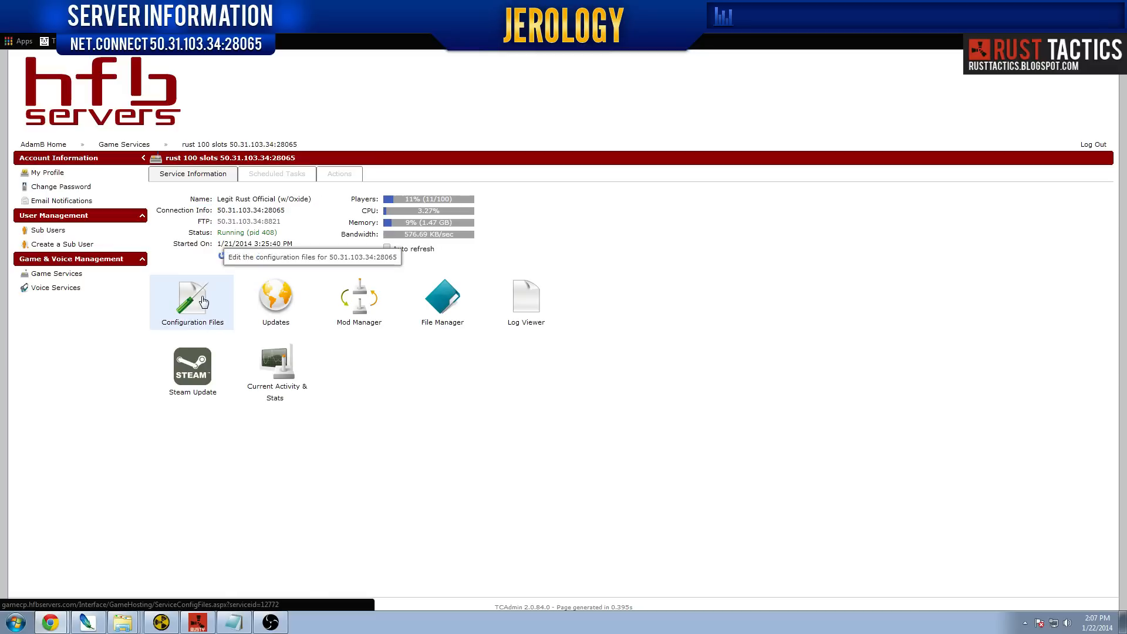
Browse the server's configuration files, installed updates, and the installable mods list
click(192, 296)
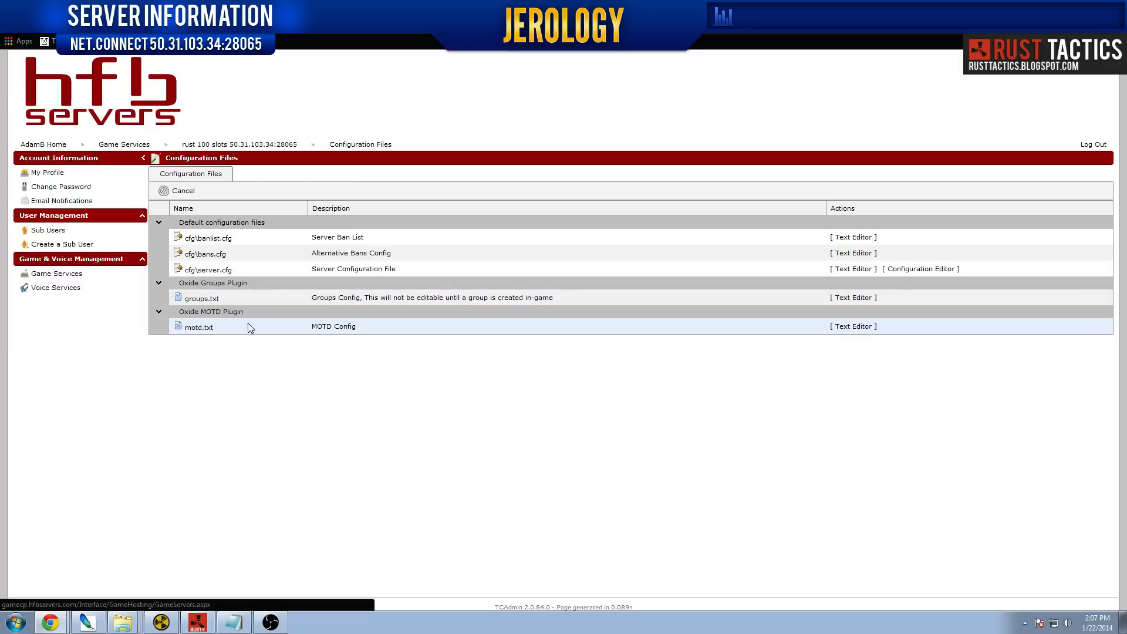
mouse_move(239, 332)
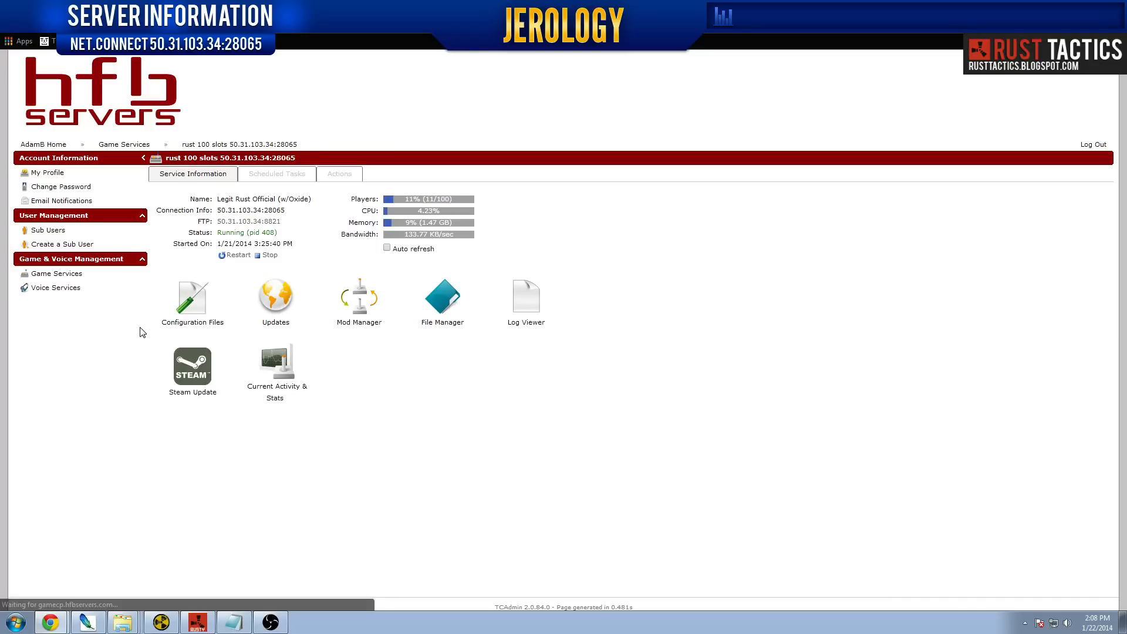
click(275, 295)
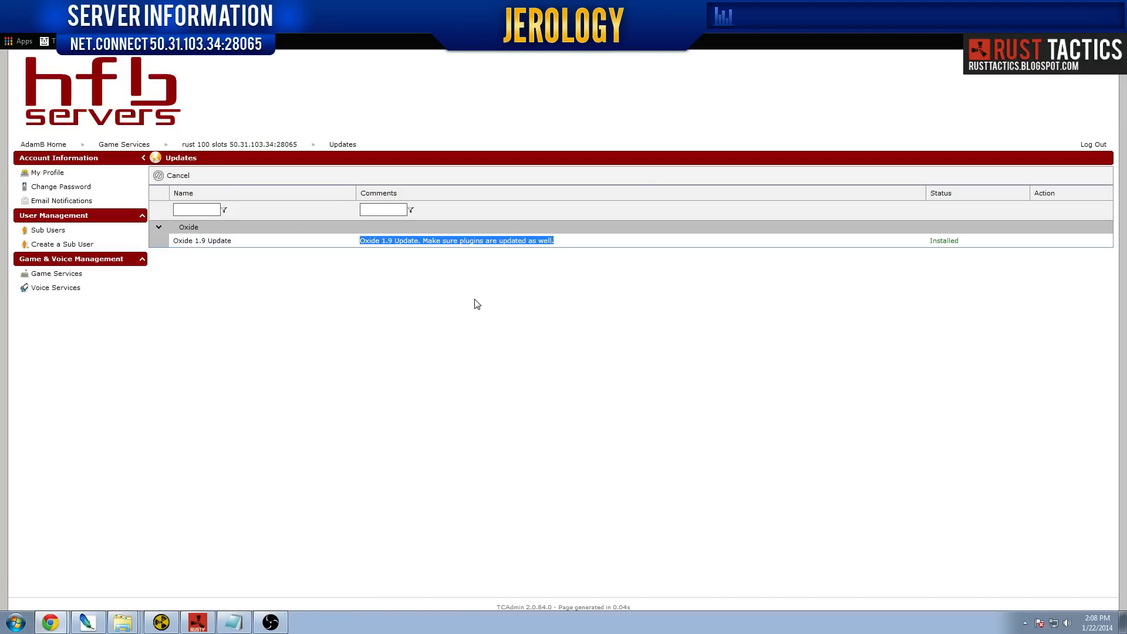
mouse_move(358, 244)
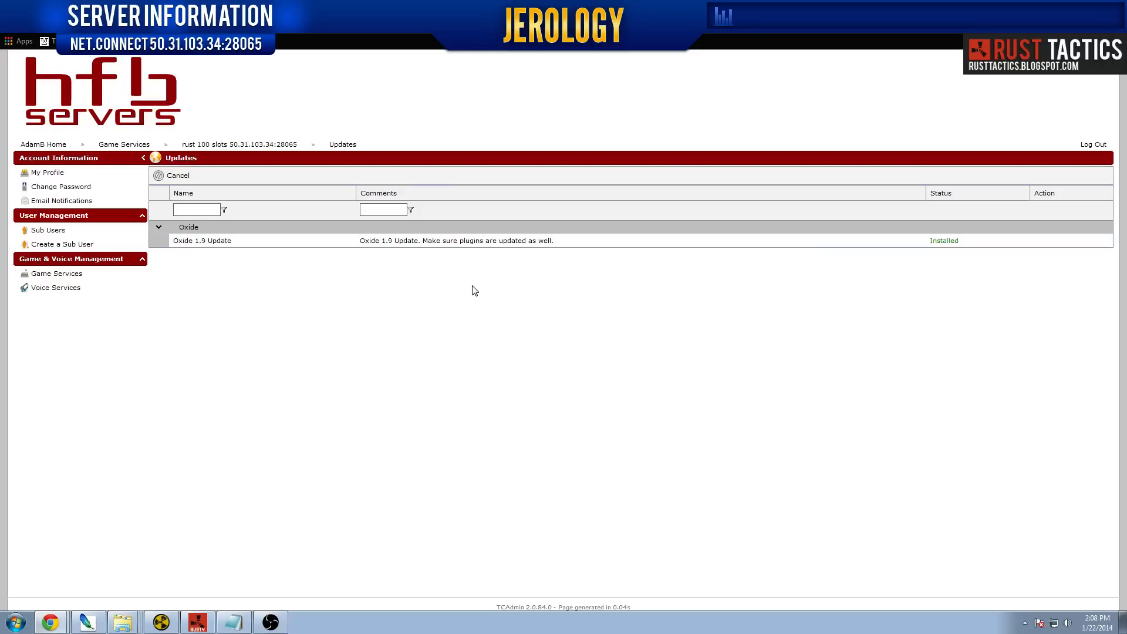
mouse_move(500, 288)
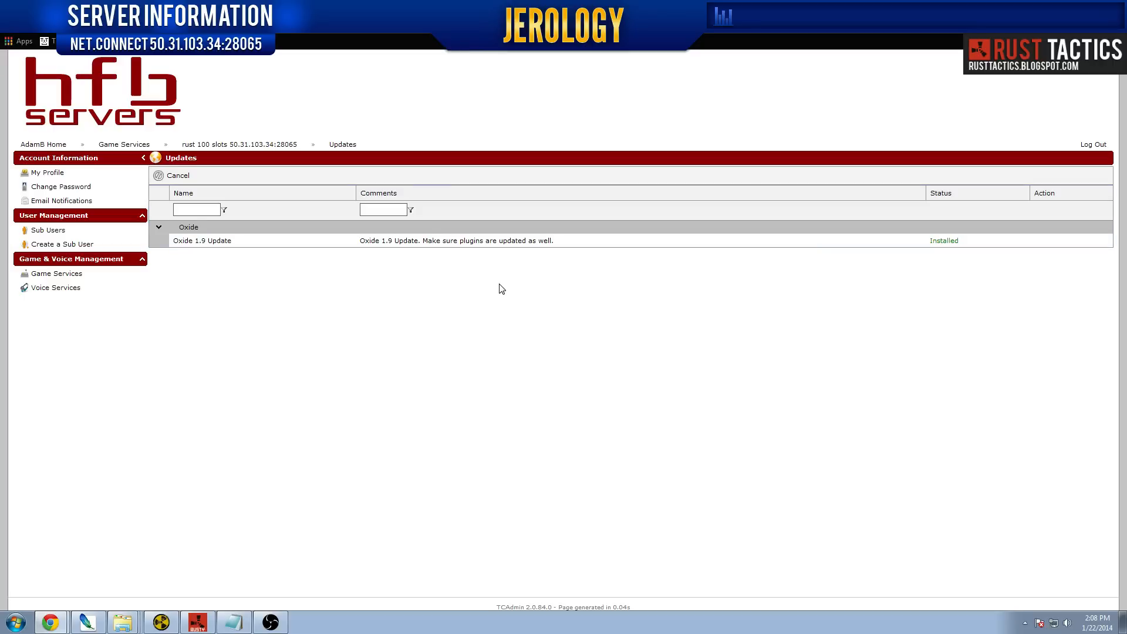
mouse_move(321, 276)
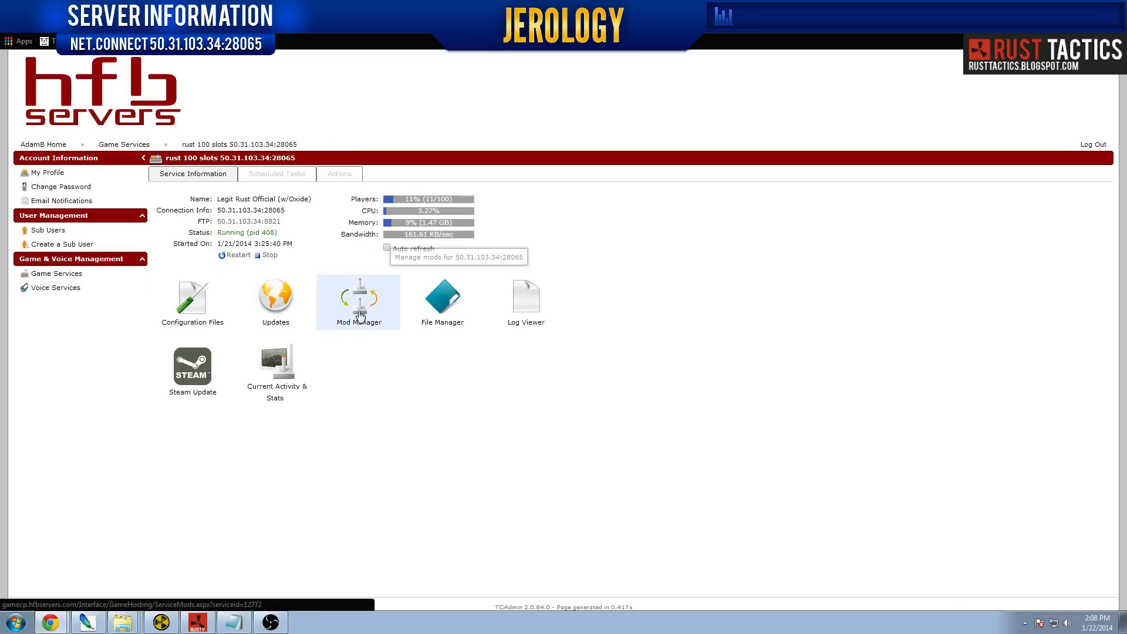
click(359, 301)
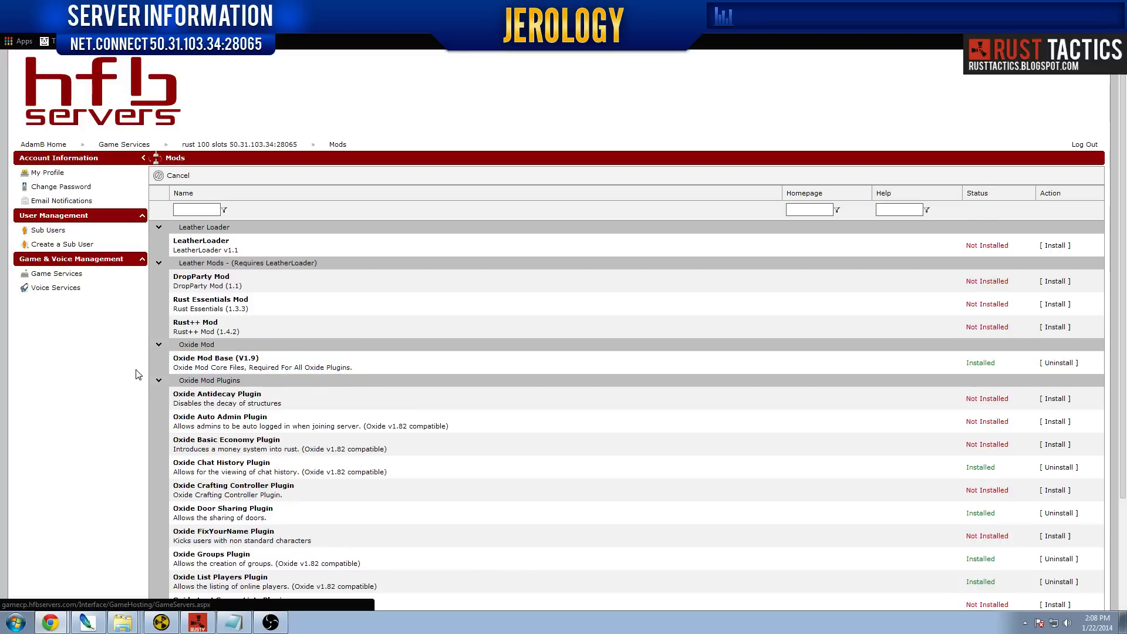
scroll(down, 3)
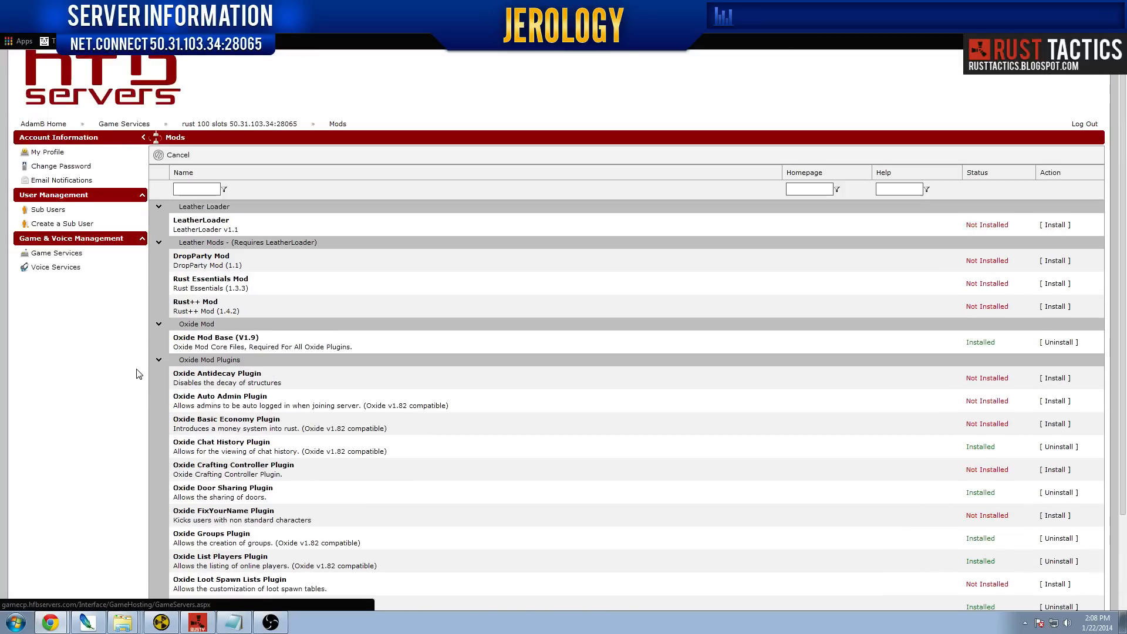
scroll(down, 3)
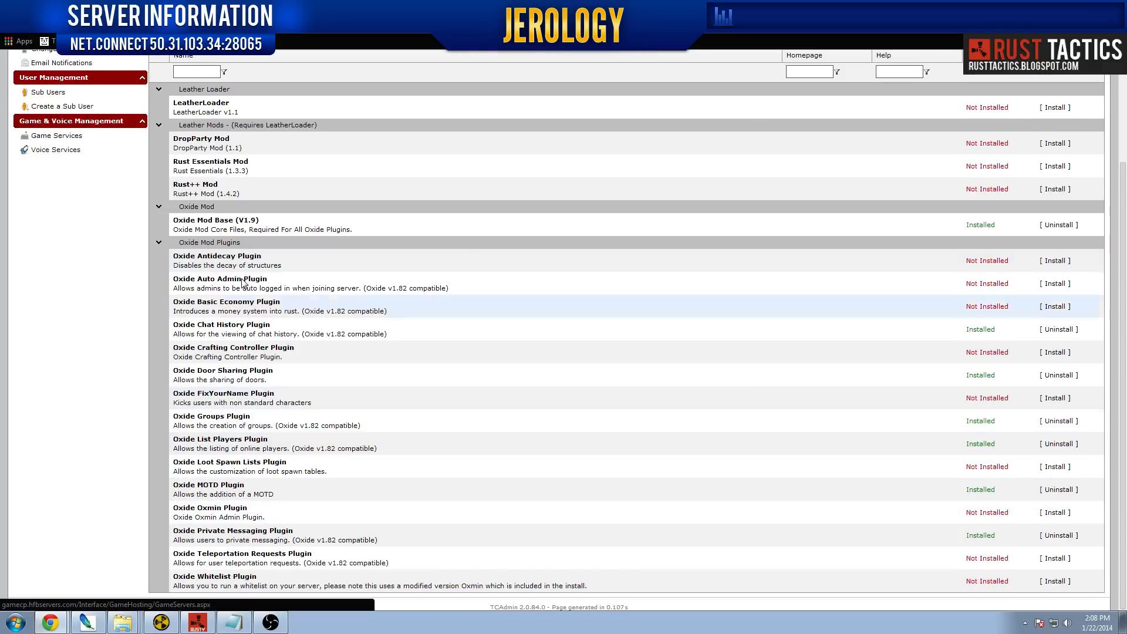
mouse_move(273, 228)
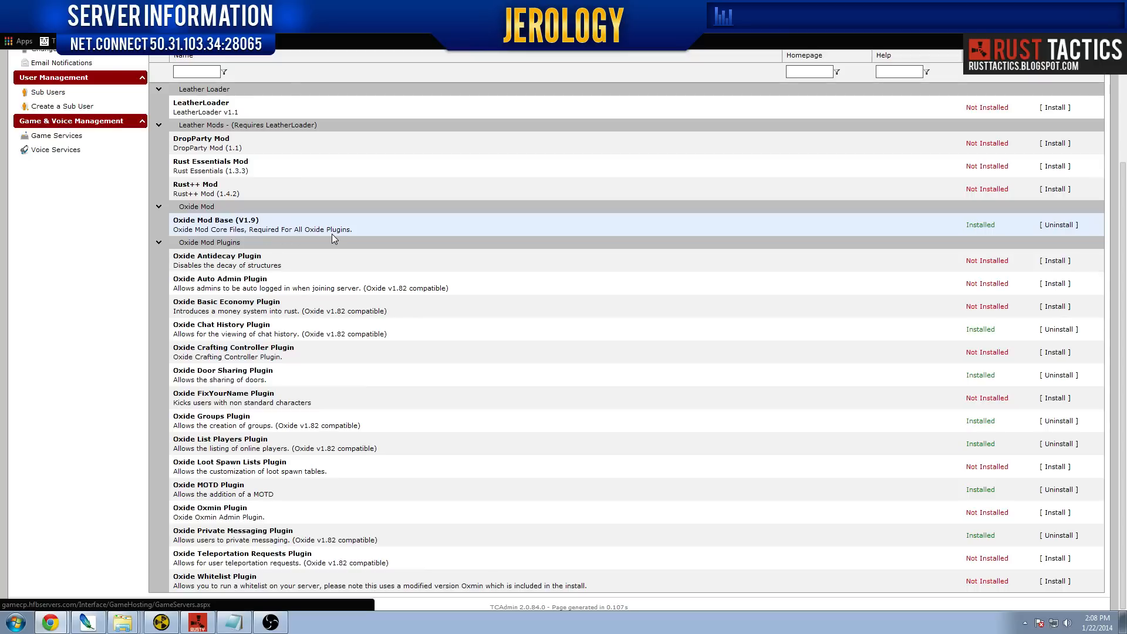
mouse_move(129, 279)
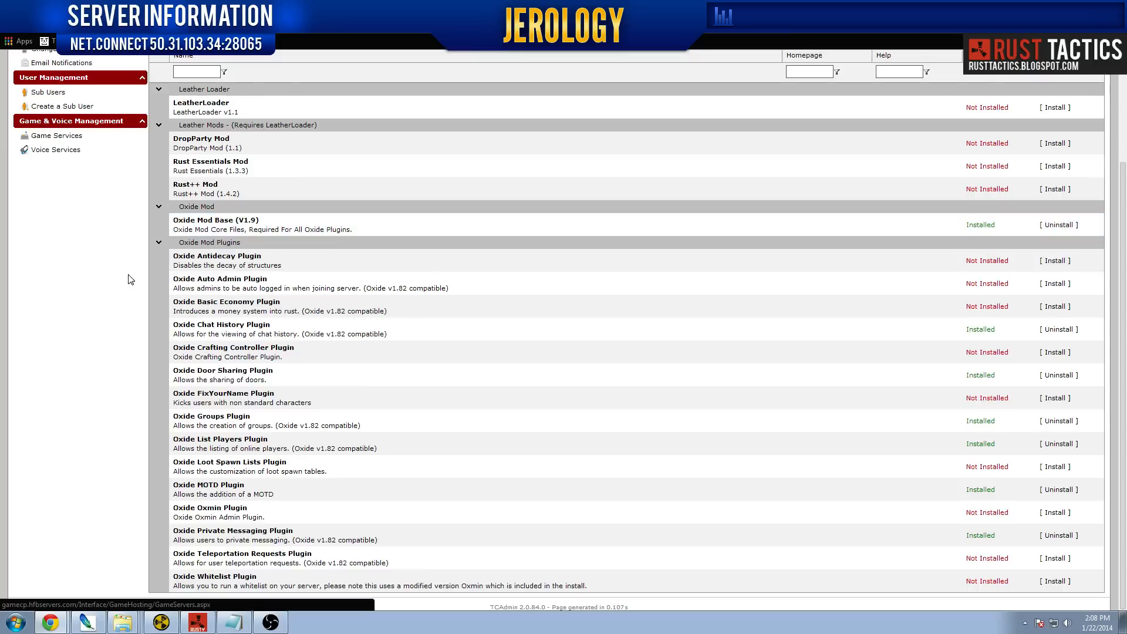
mouse_move(272, 265)
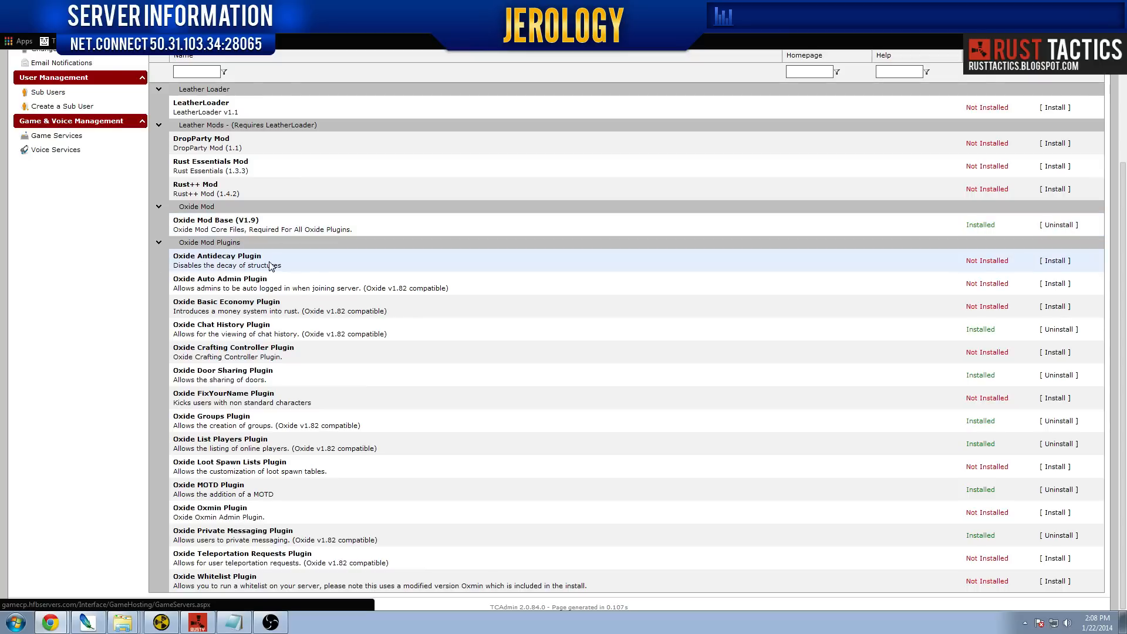
mouse_move(153, 243)
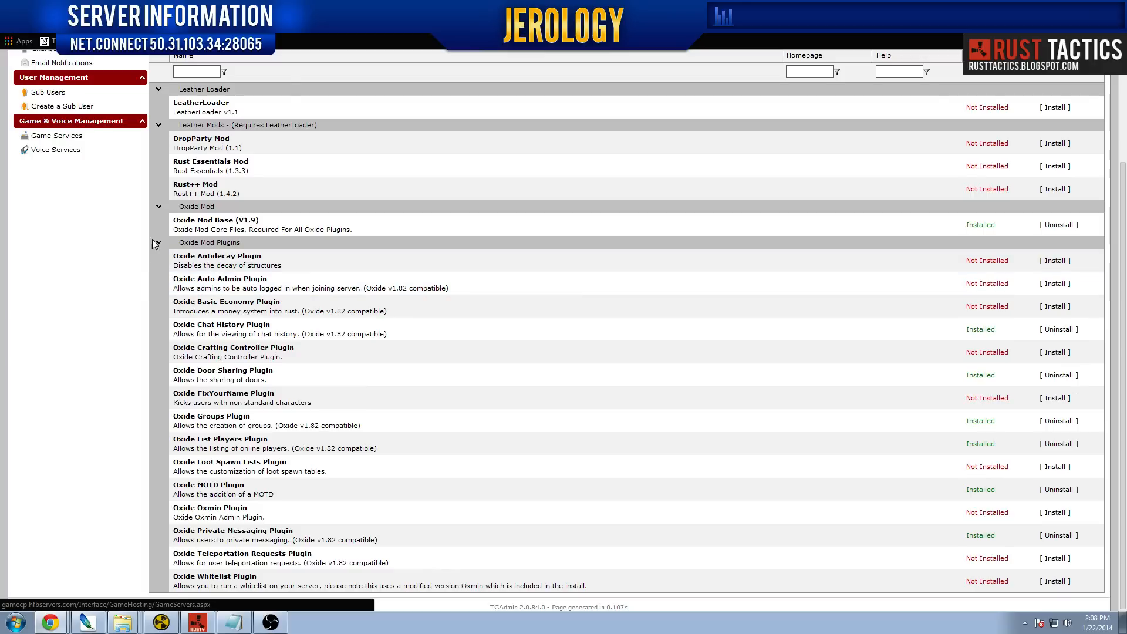
mouse_move(219, 260)
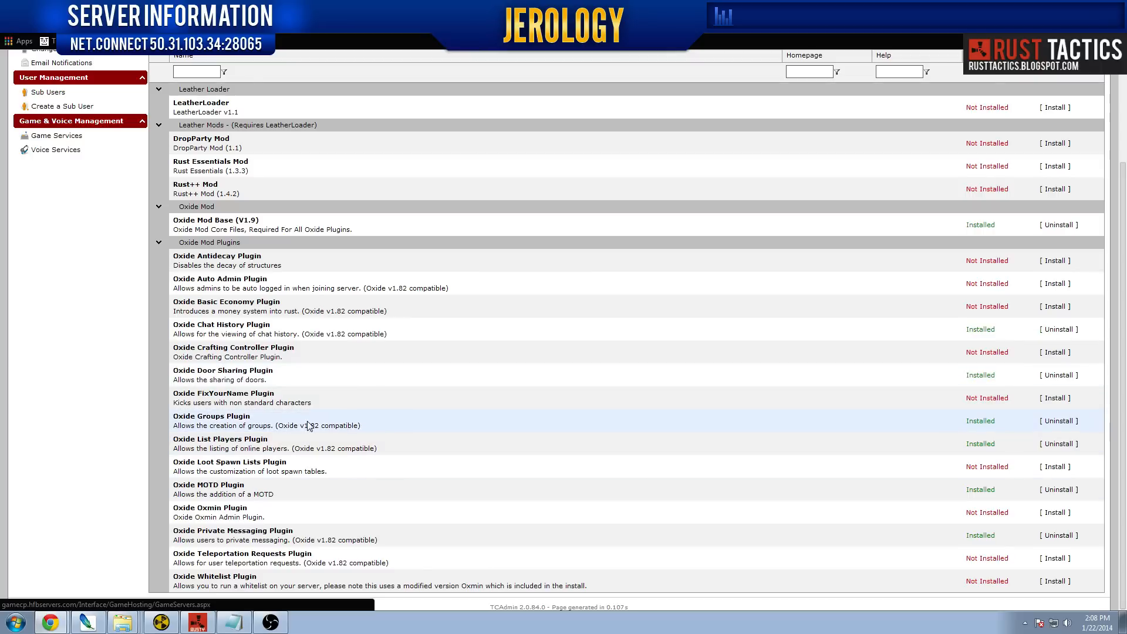
mouse_move(390, 293)
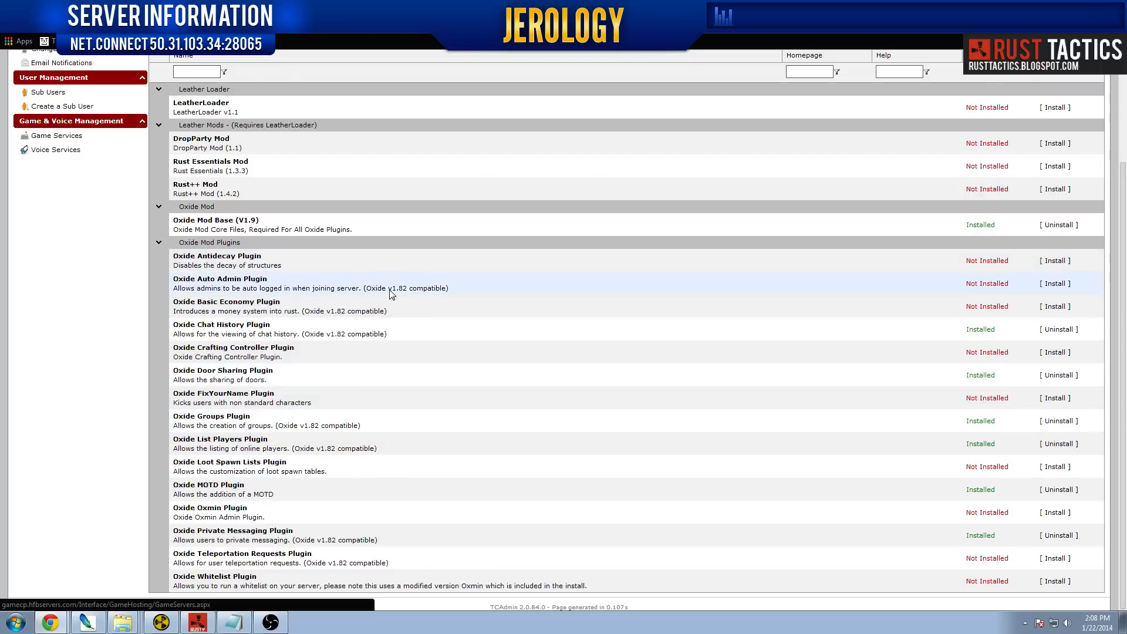
mouse_move(422, 246)
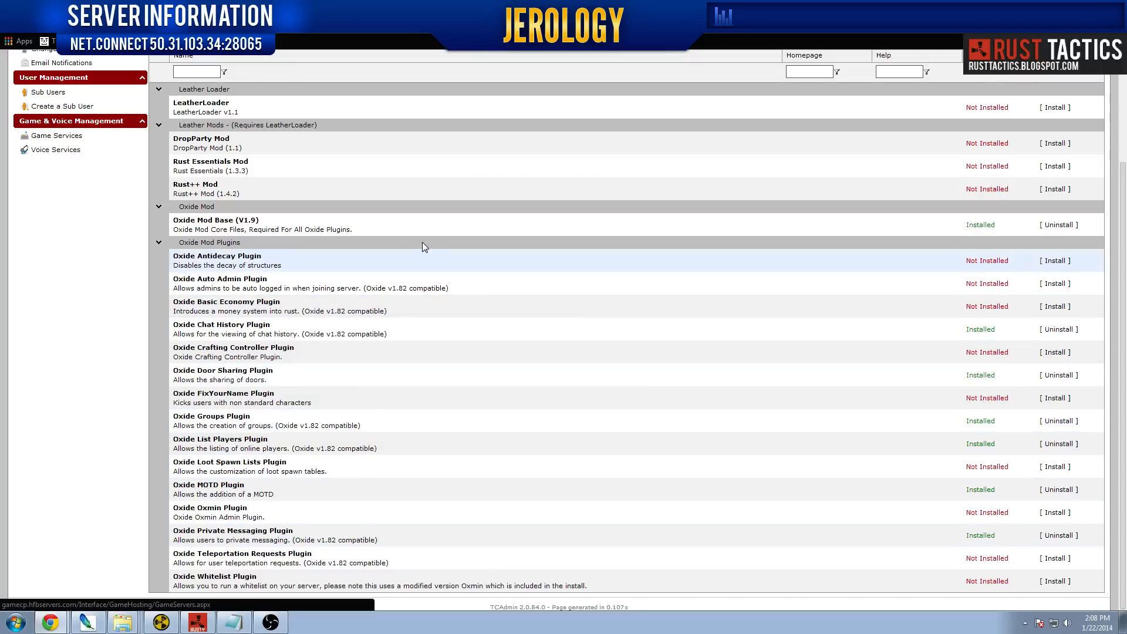
mouse_move(278, 487)
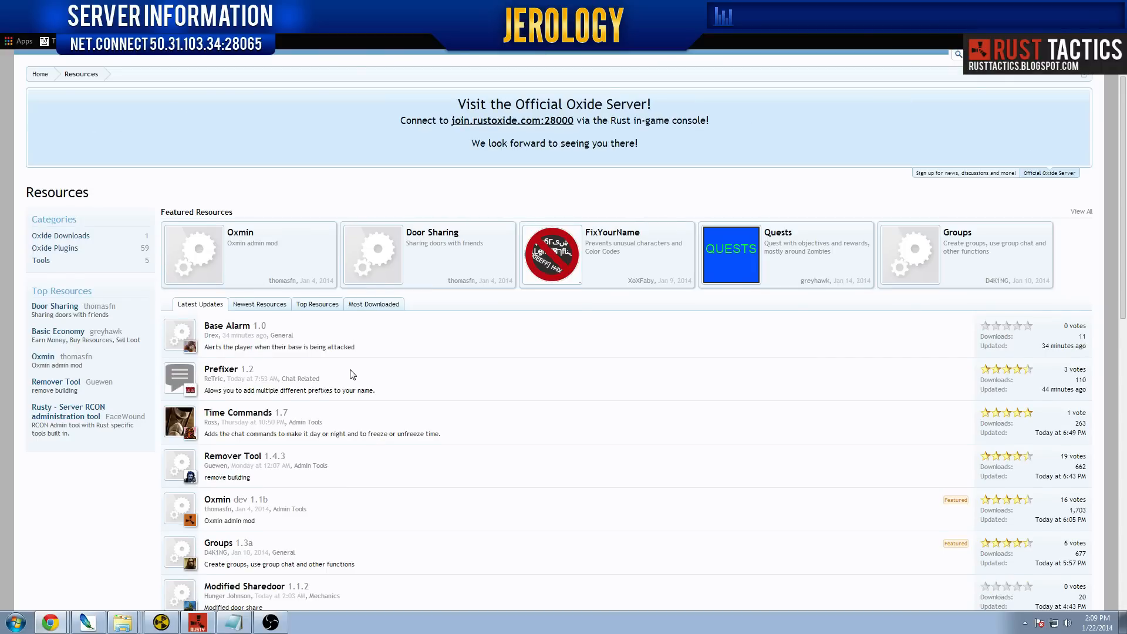
mouse_move(460, 244)
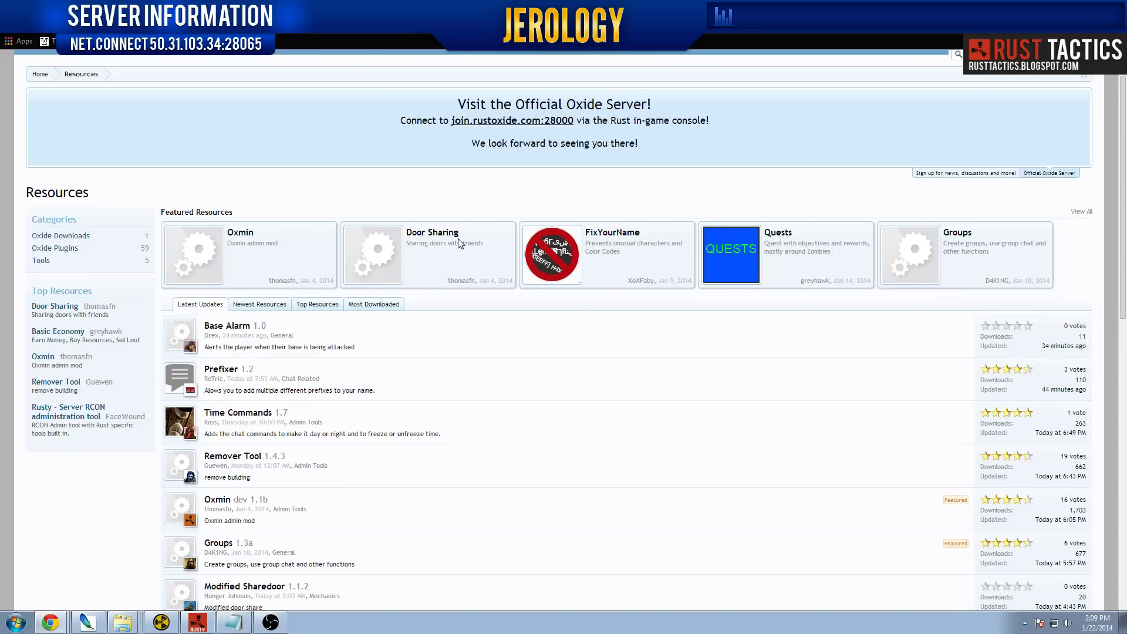
Scroll down the Oxide Resources page's Latest Updates list
scroll(down, 3)
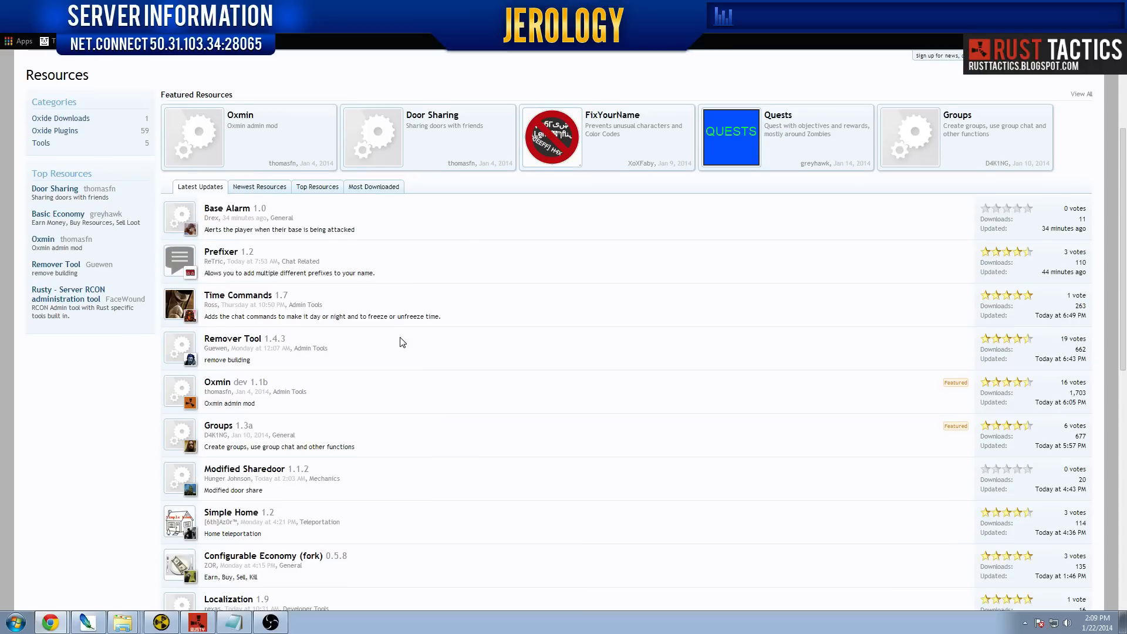
scroll(down, 3)
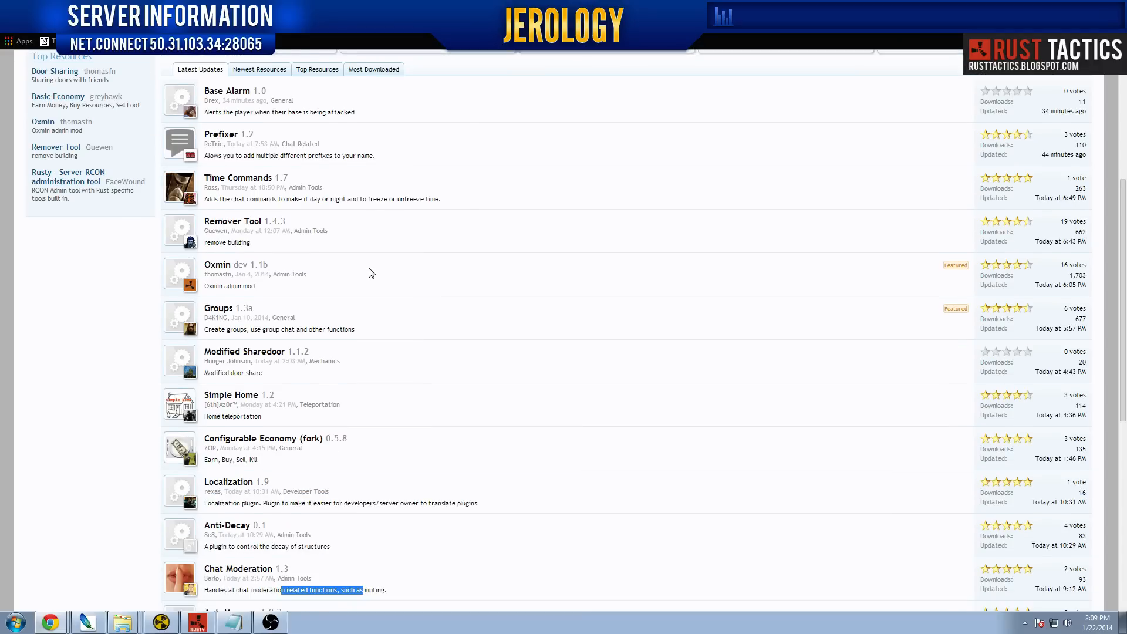
scroll(down, 3)
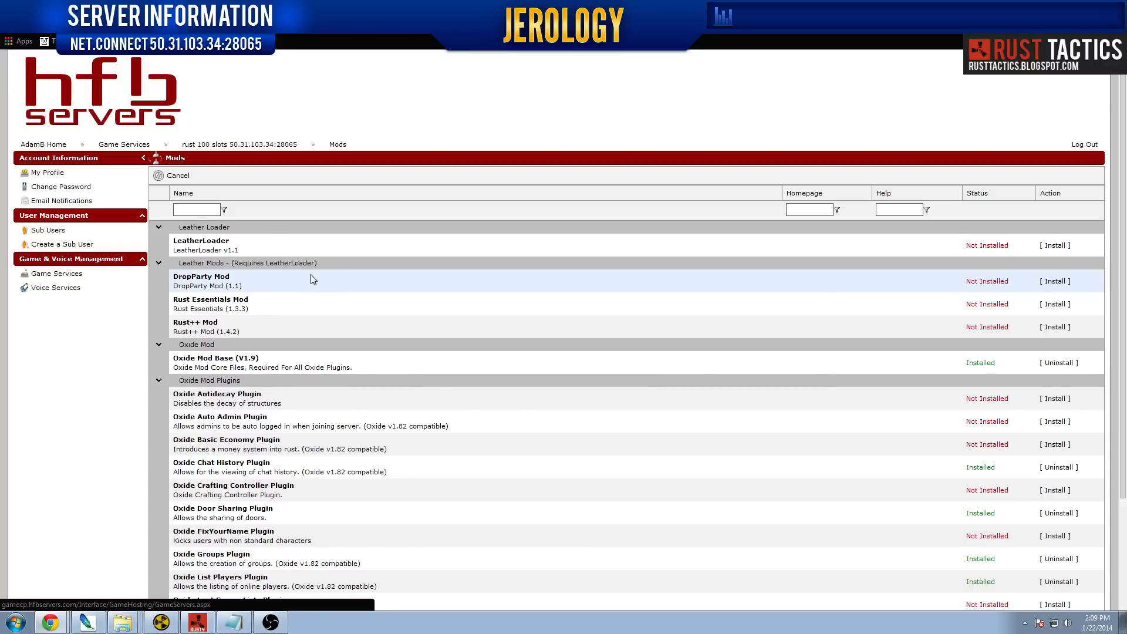
mouse_move(54, 274)
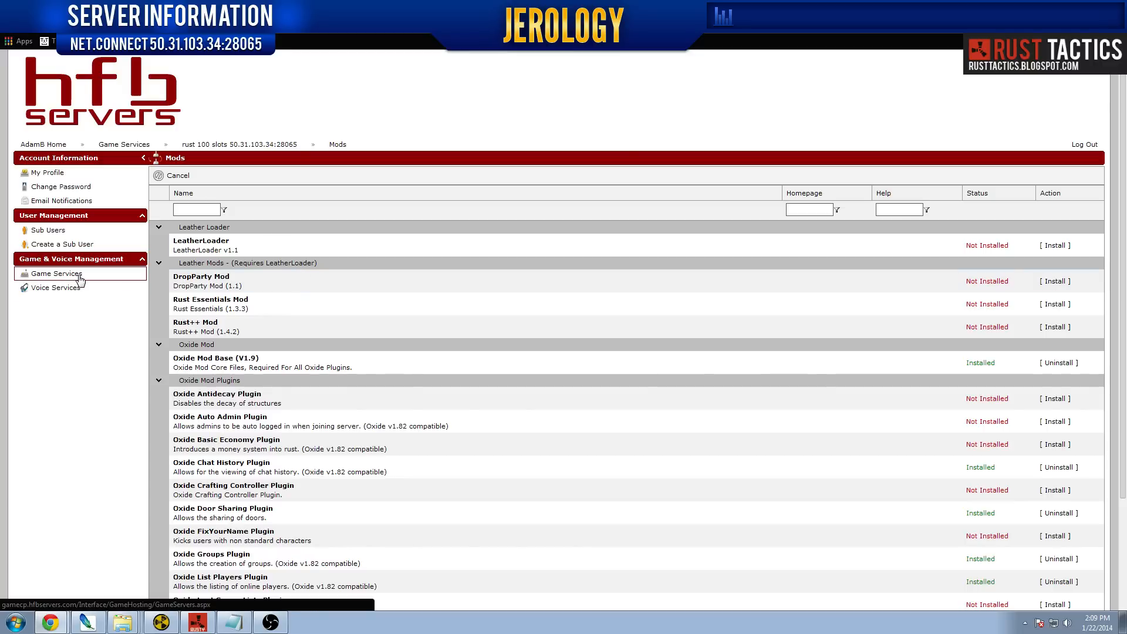
From Game Services, open the Rust server's File Manager and navigate into oxide\plugins
click(53, 273)
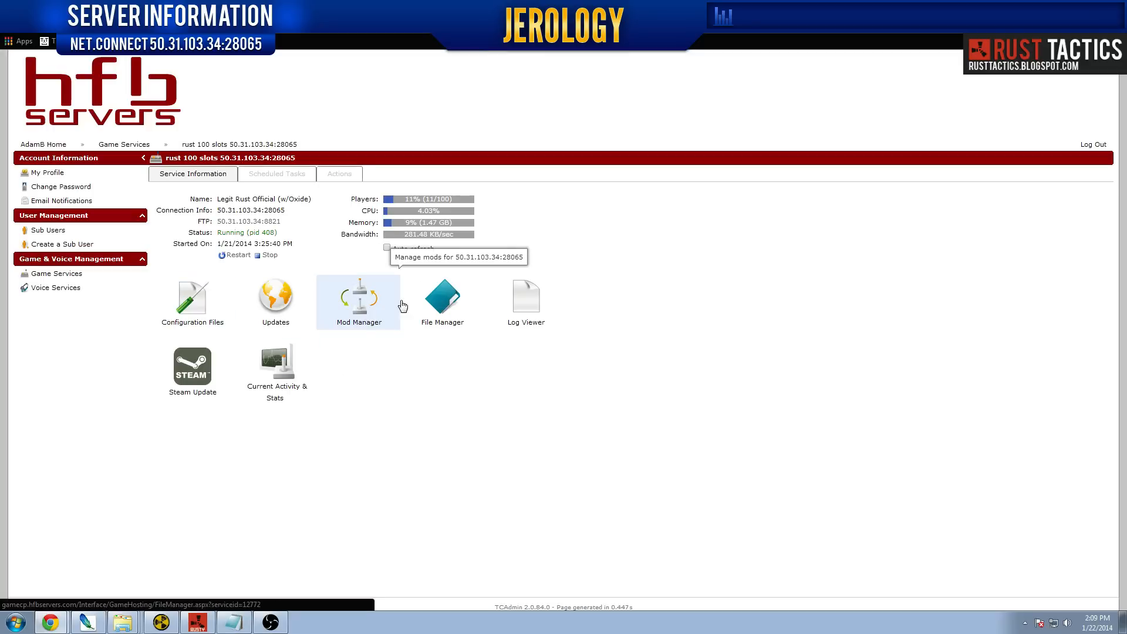
click(442, 297)
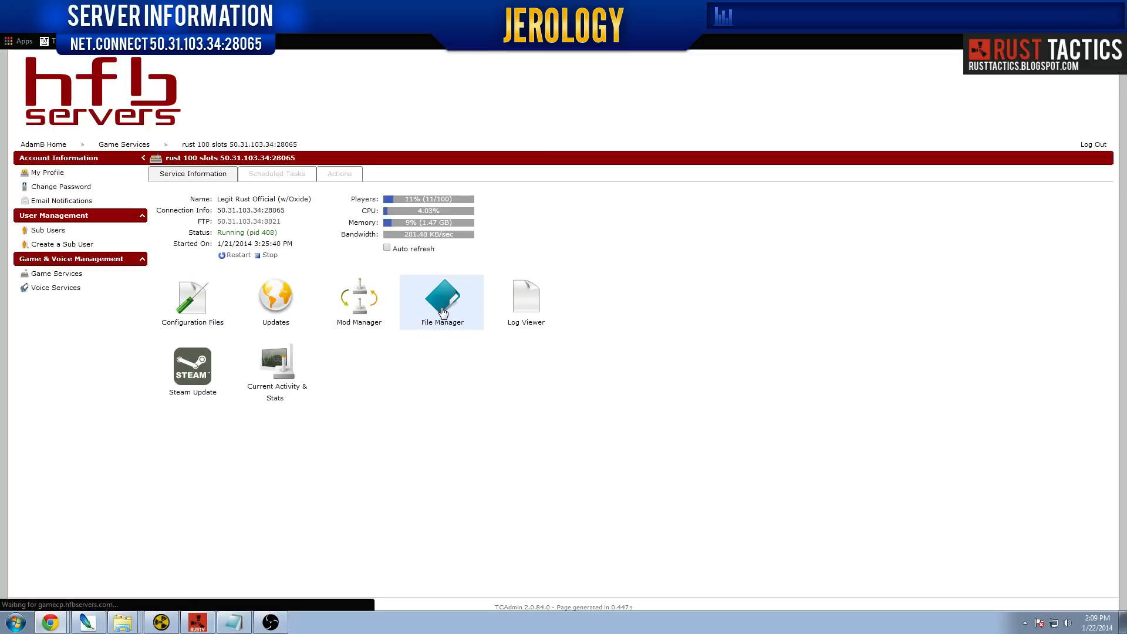
click(442, 295)
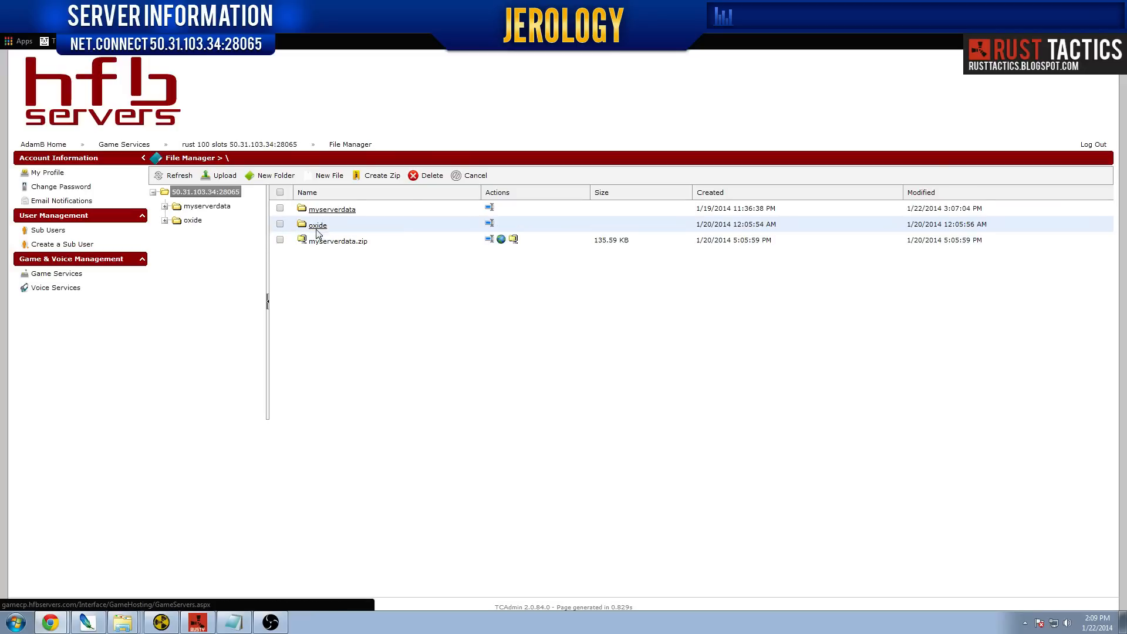
click(318, 224)
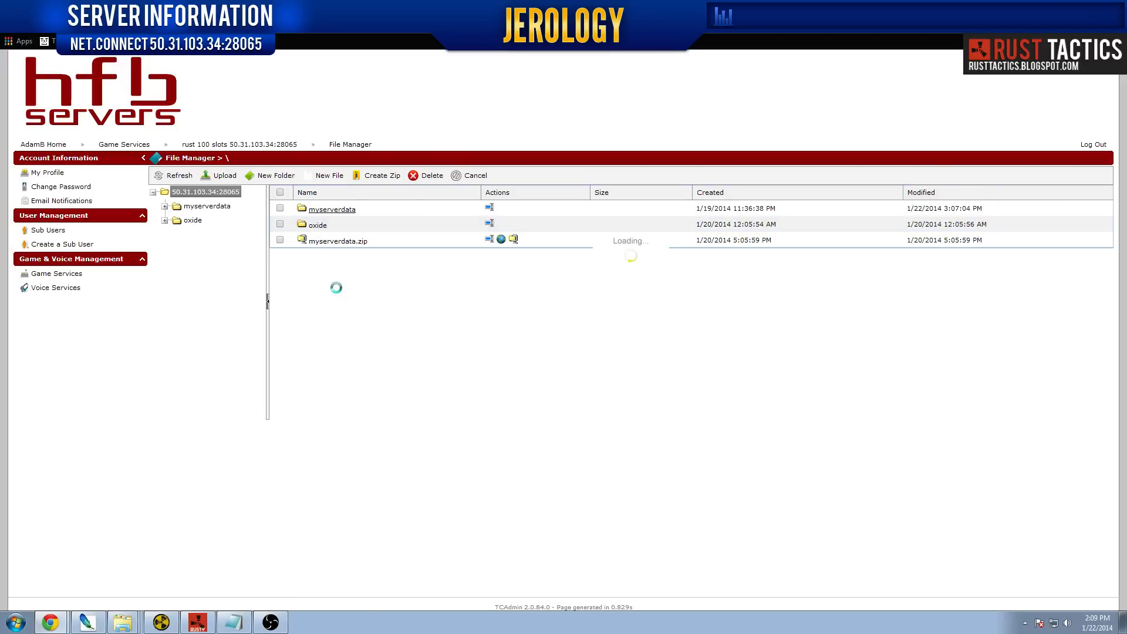
click(317, 225)
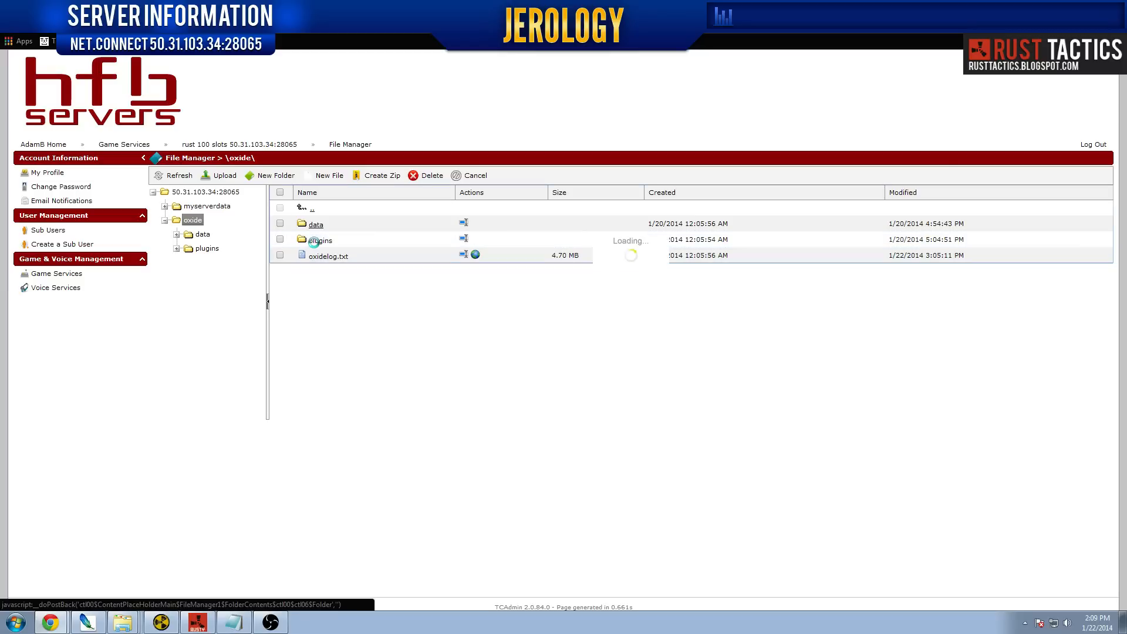
click(320, 239)
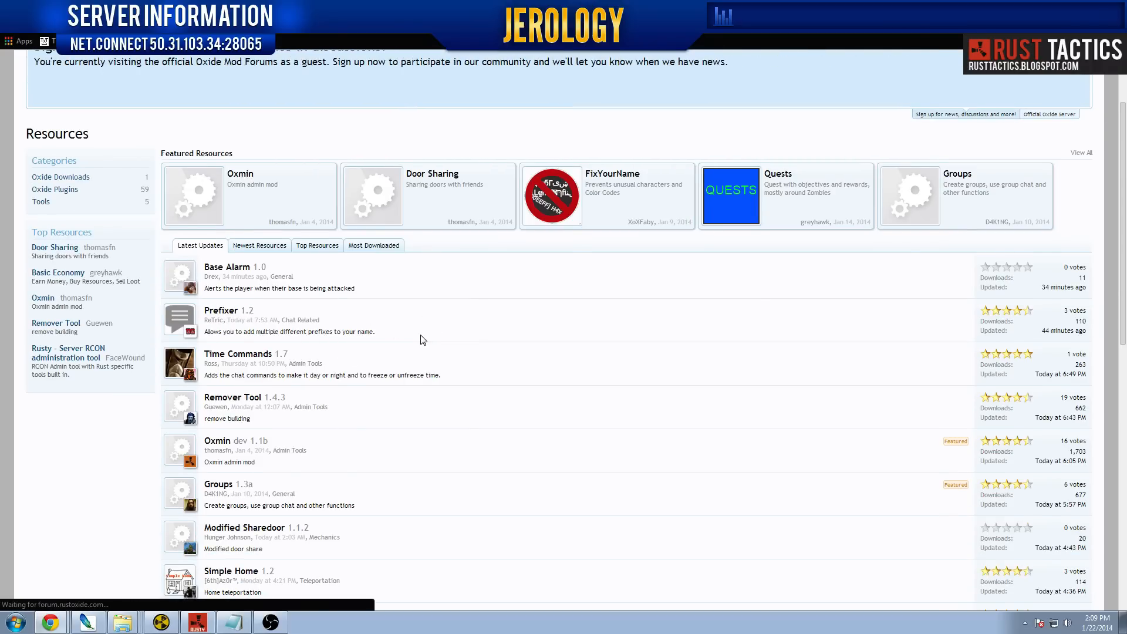
View and scroll the Prefixer plugin's resource page, then go back
click(228, 310)
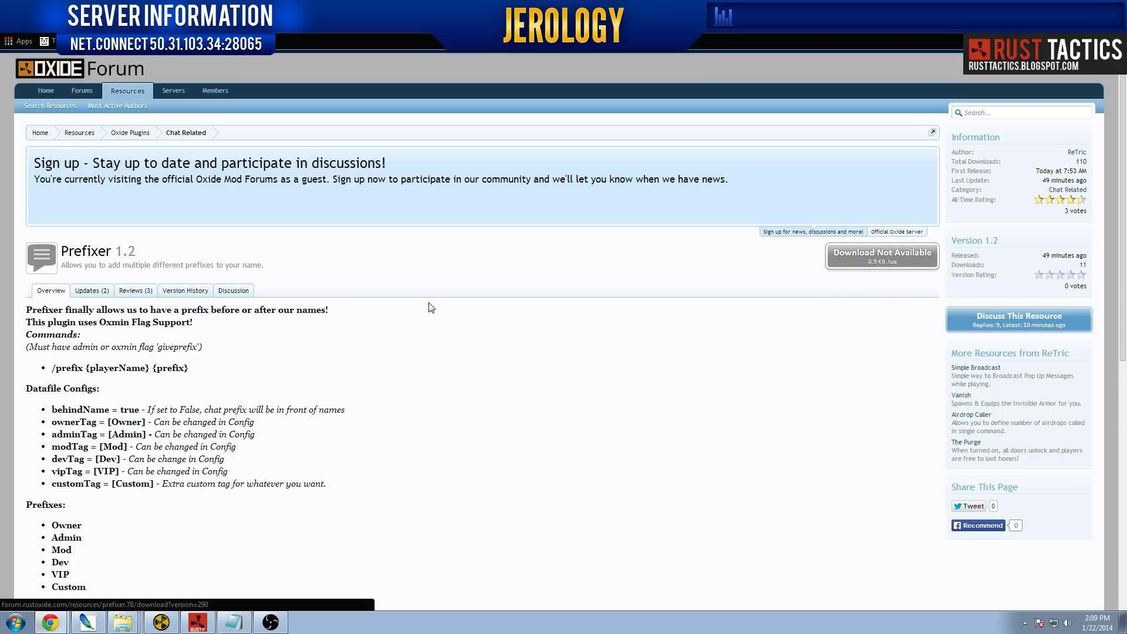
scroll(down, 3)
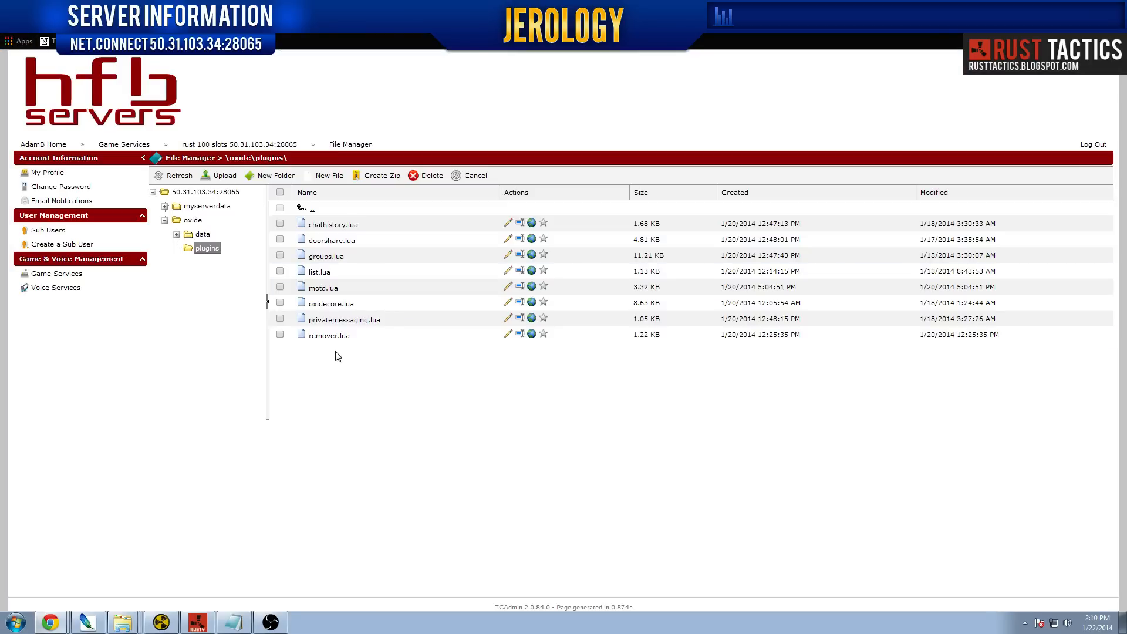
mouse_move(354, 366)
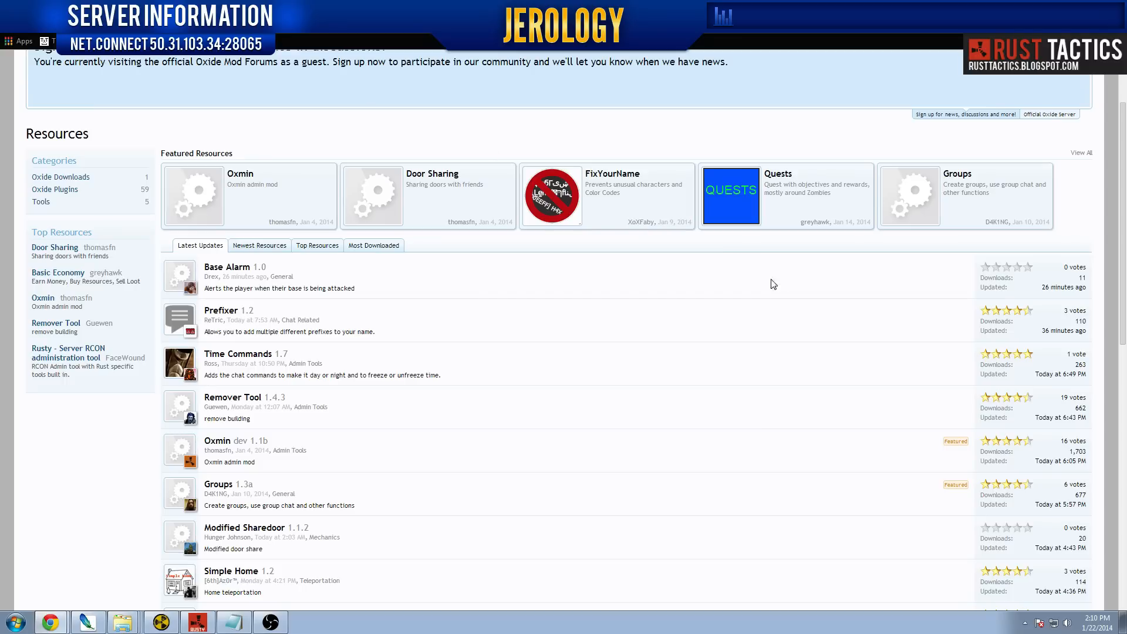
click(228, 310)
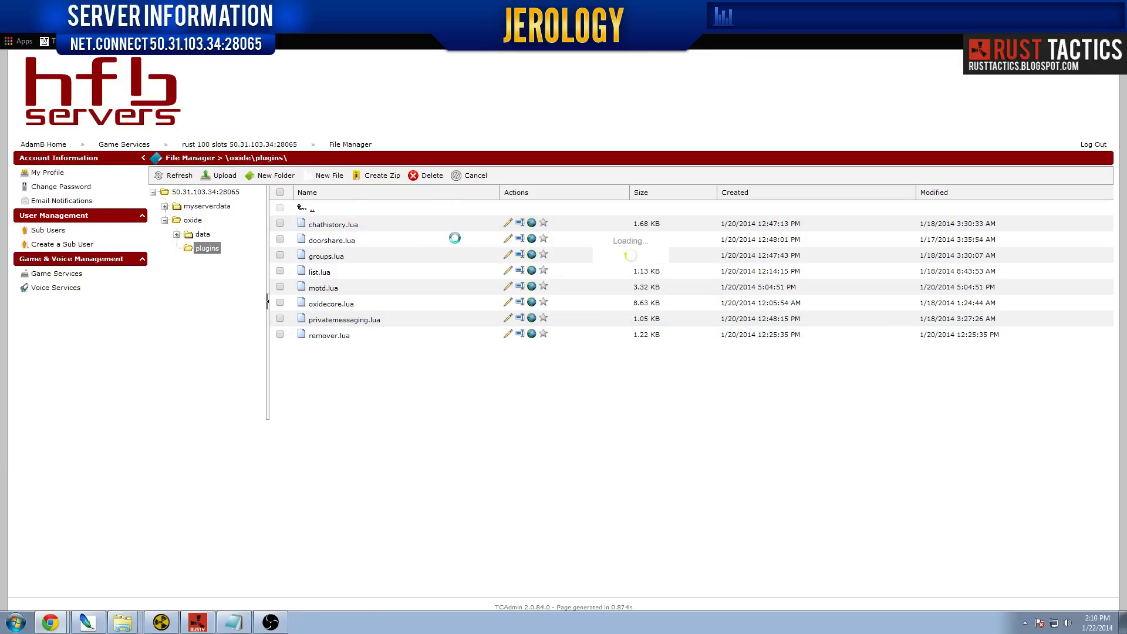
click(224, 175)
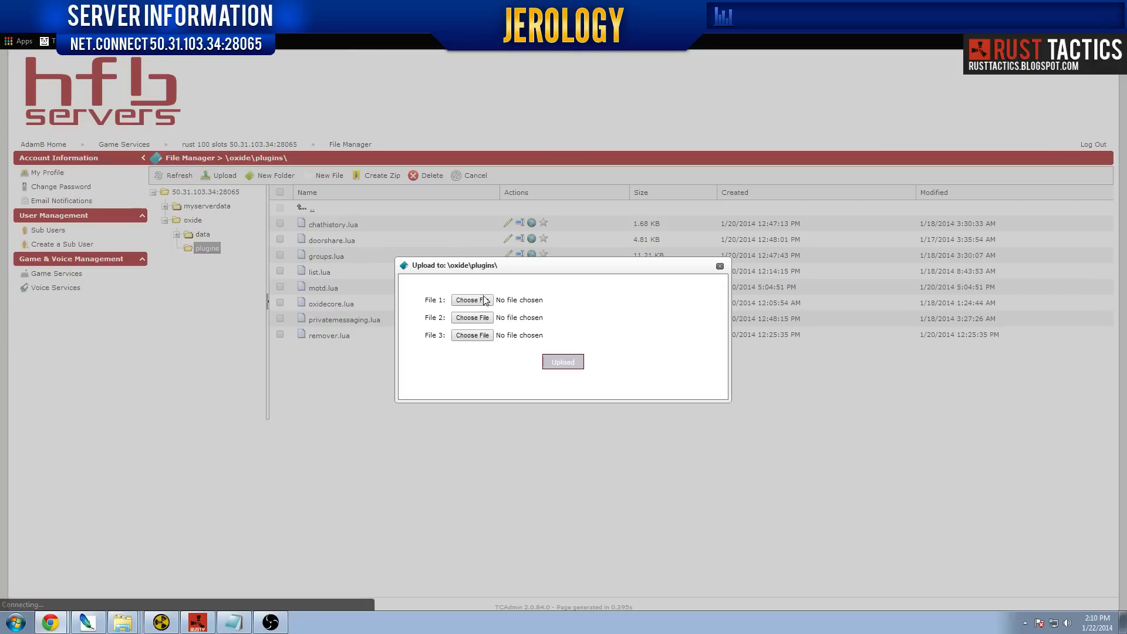
click(471, 299)
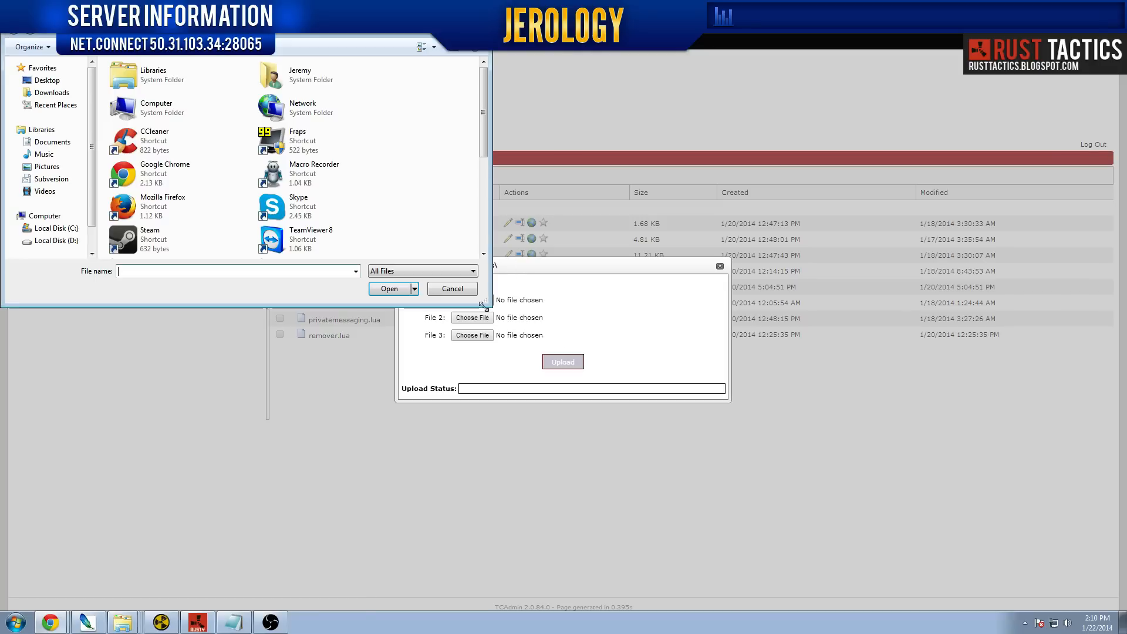
scroll(down, 3)
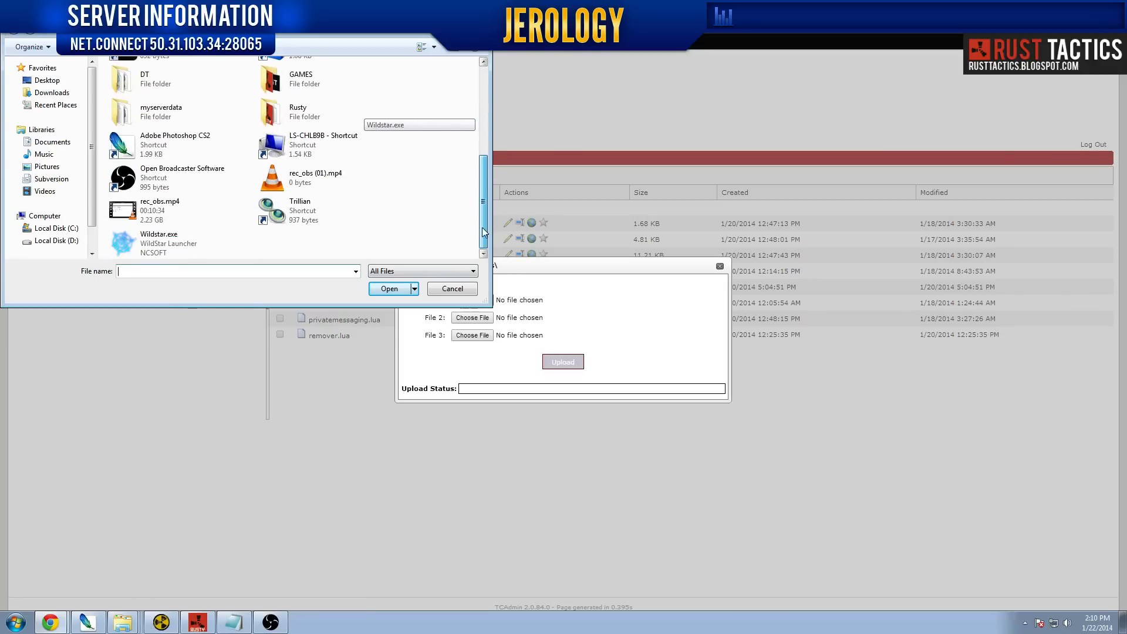
click(451, 288)
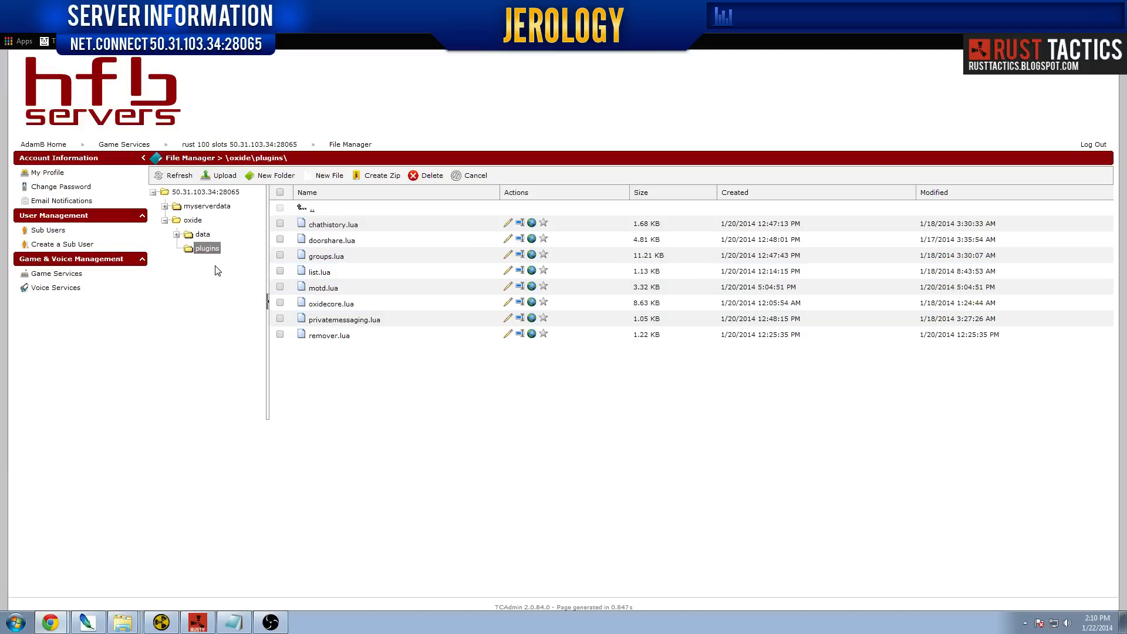
mouse_move(235, 286)
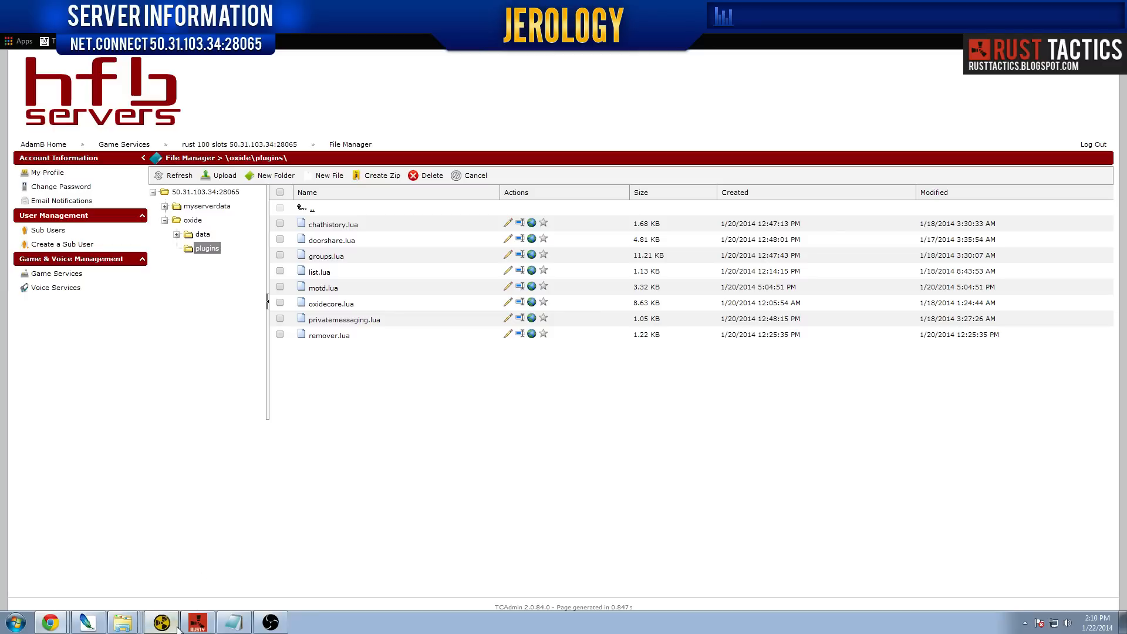
Run 'save' in the Rust game console, then switch back to TCAdmin
click(161, 621)
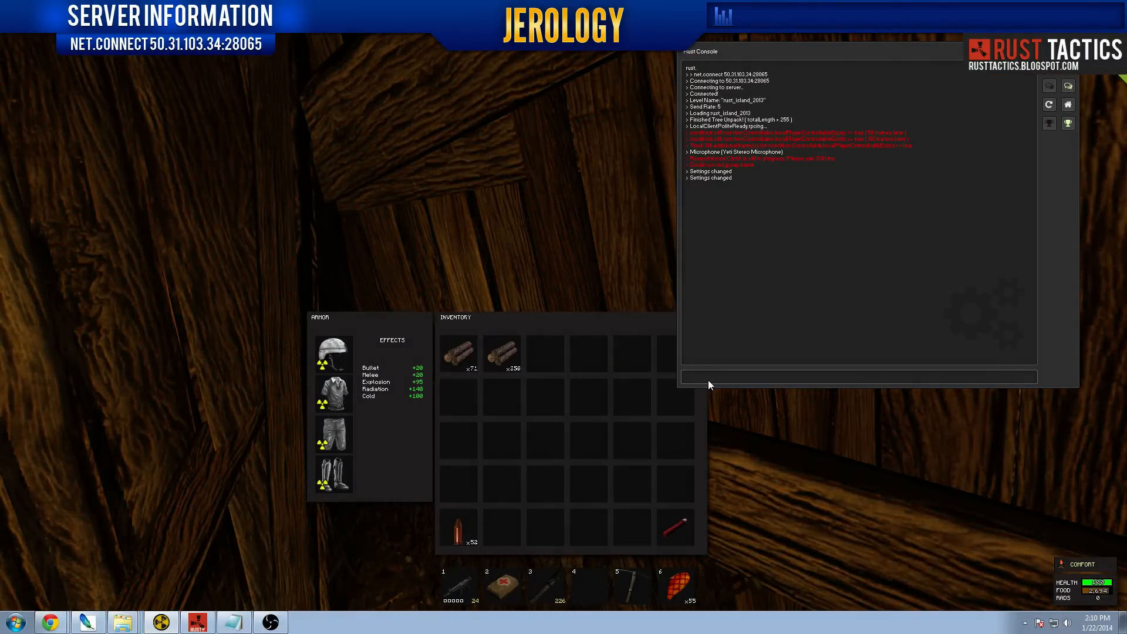
text(save)
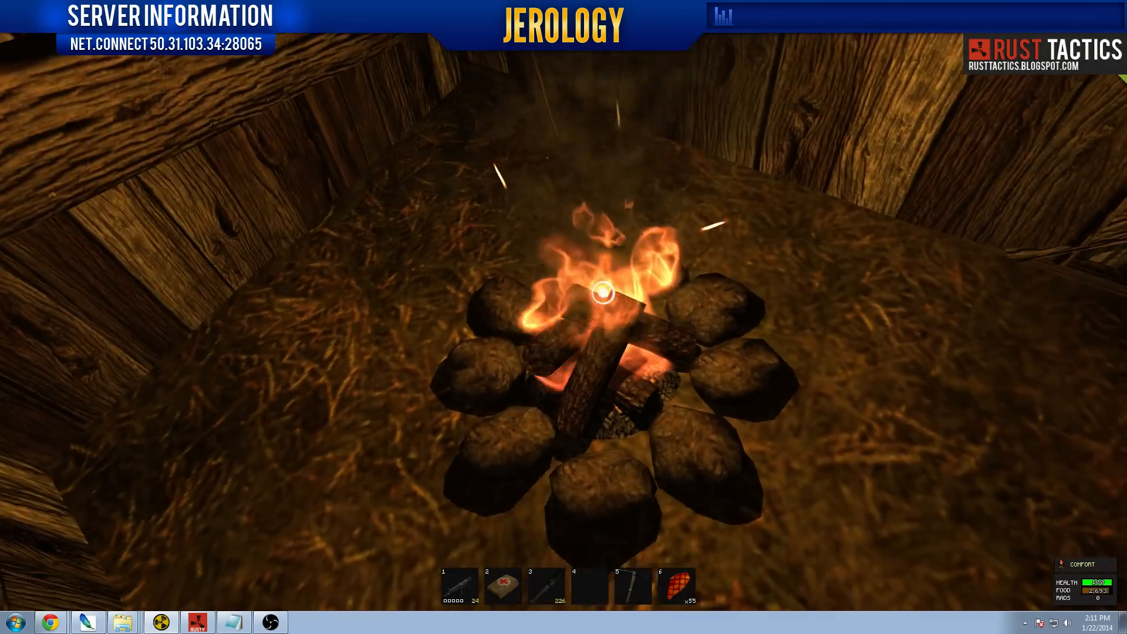
key(Tab)
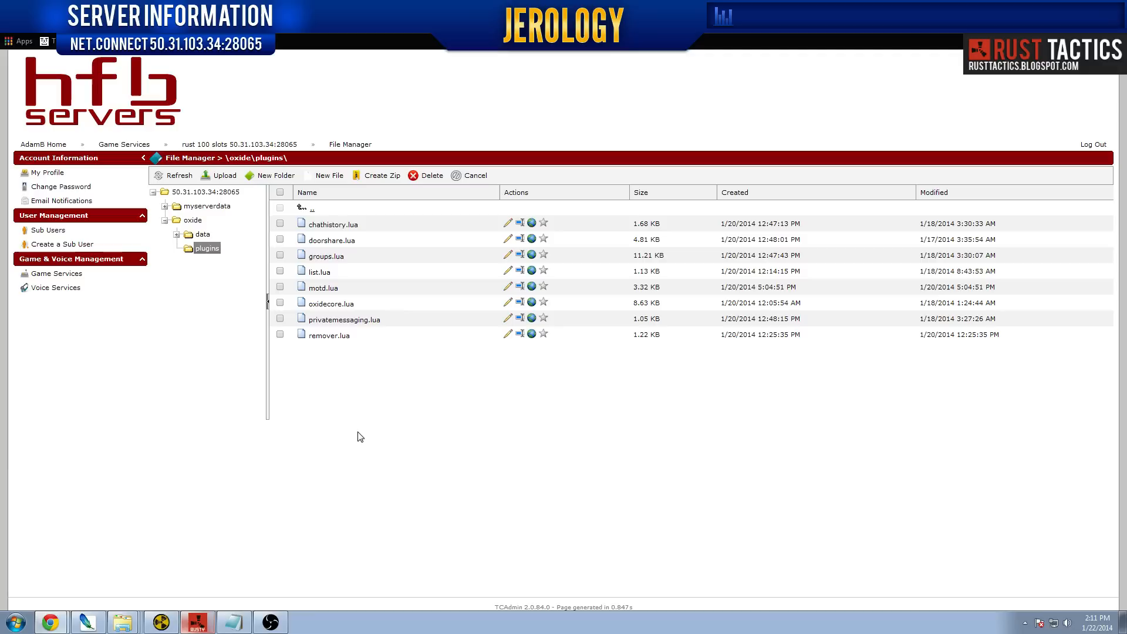
Open the rust server's File Manager, browse the myserverdata save files, and return to root
click(56, 274)
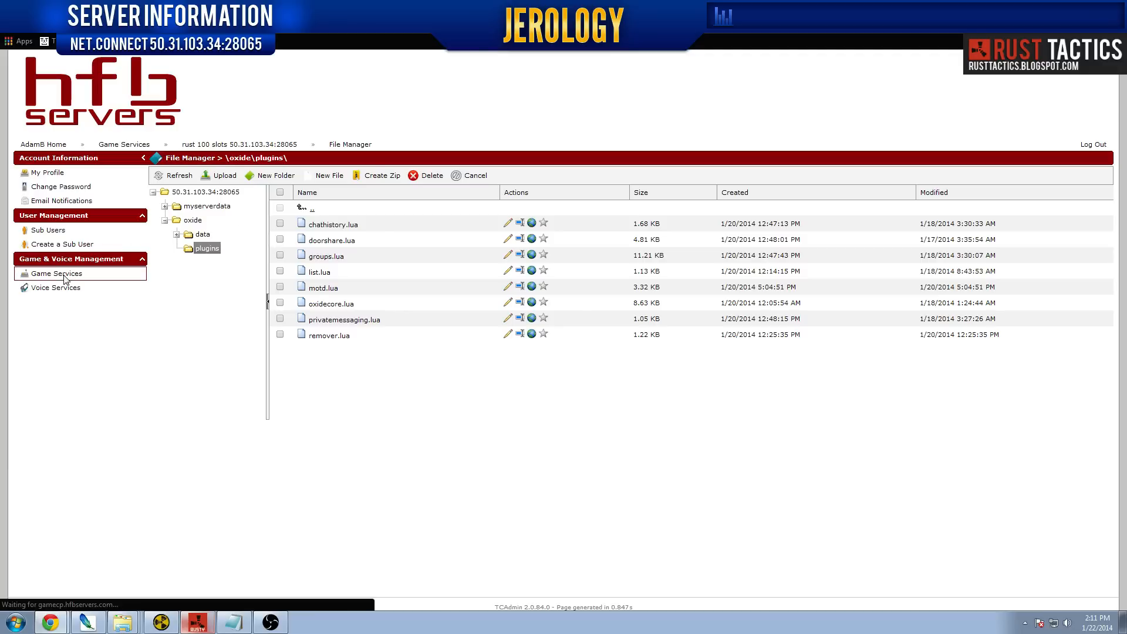
click(240, 143)
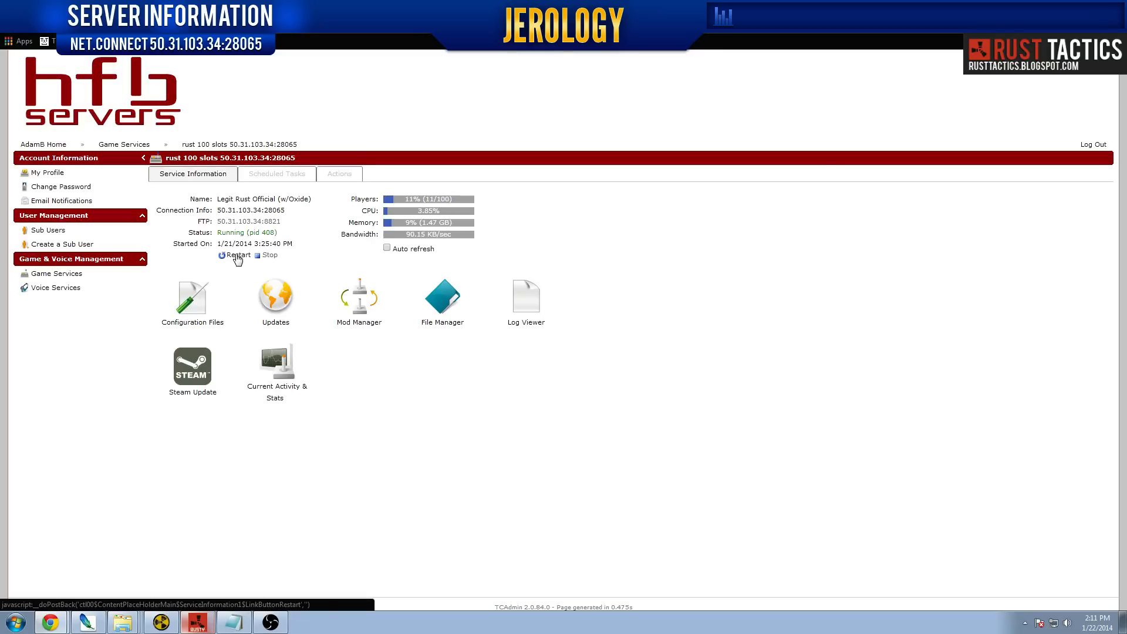
click(236, 255)
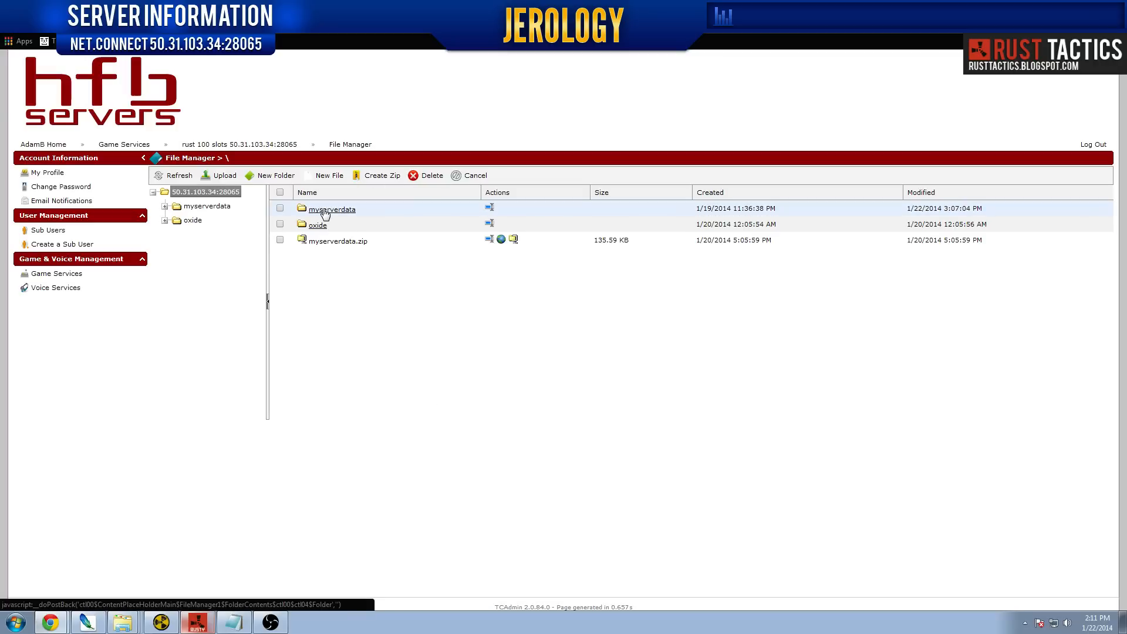
click(332, 208)
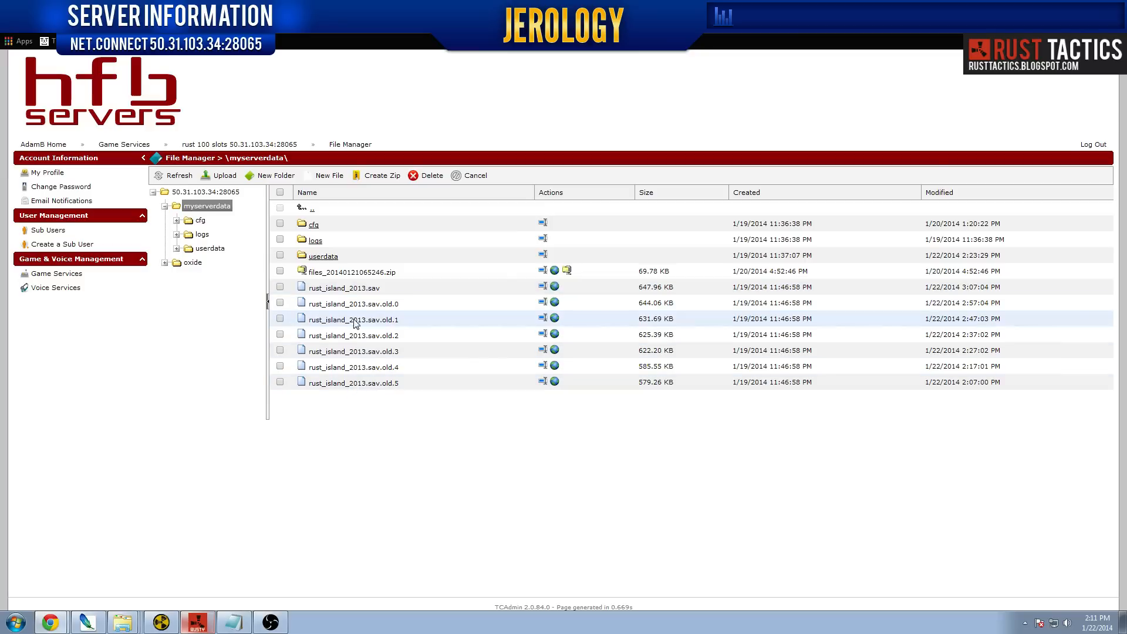
click(280, 285)
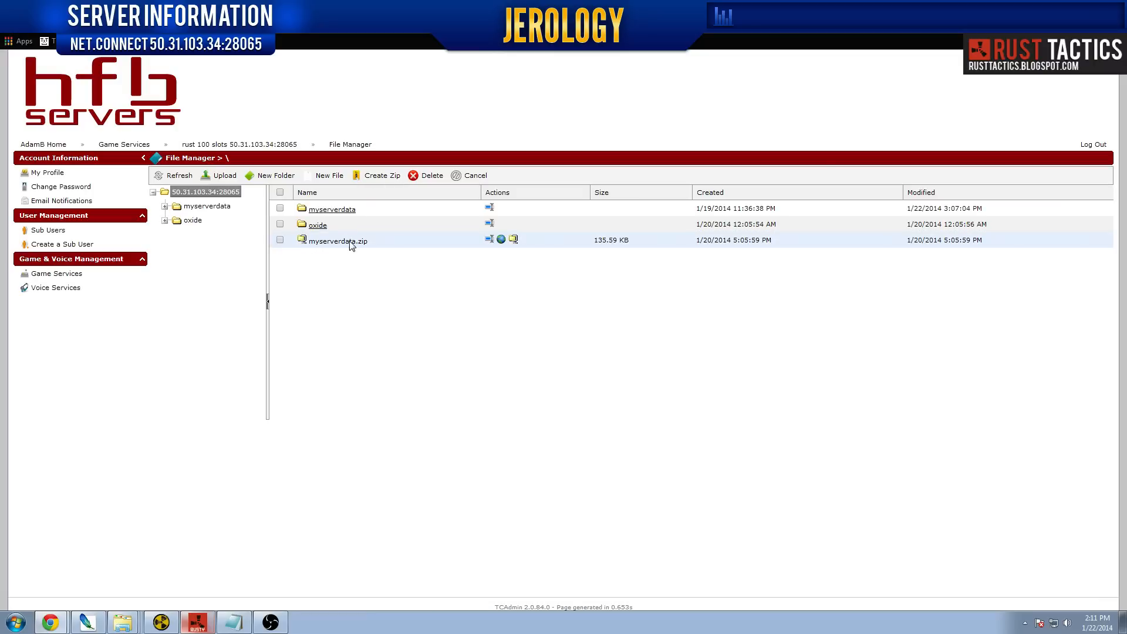
Delete the old myserverdata.zip from the server's root folder
click(280, 208)
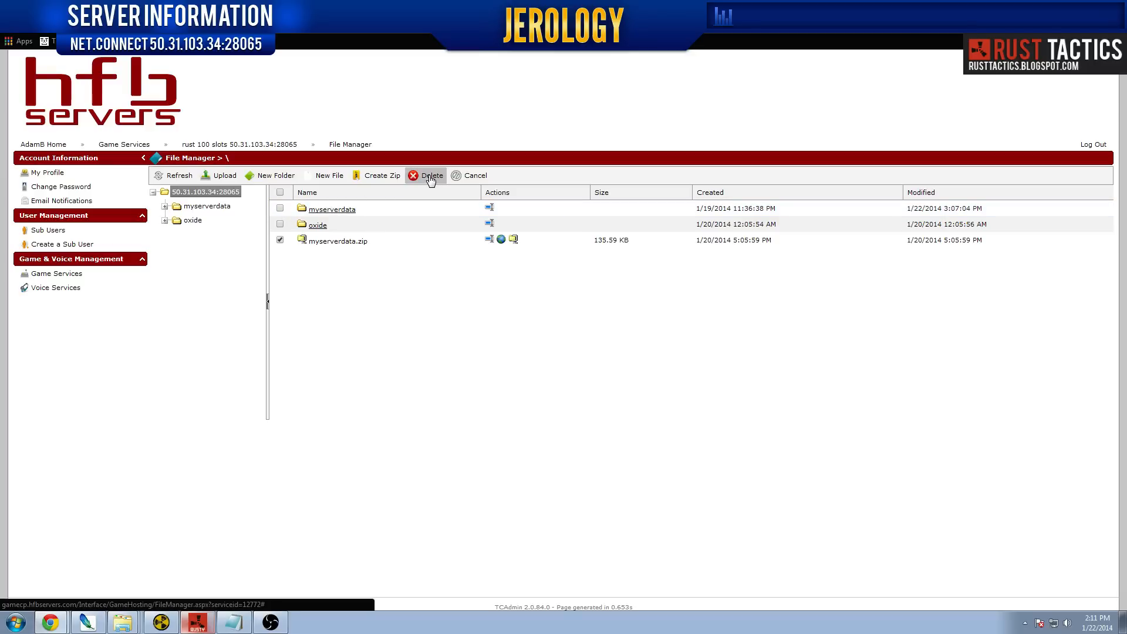
click(431, 175)
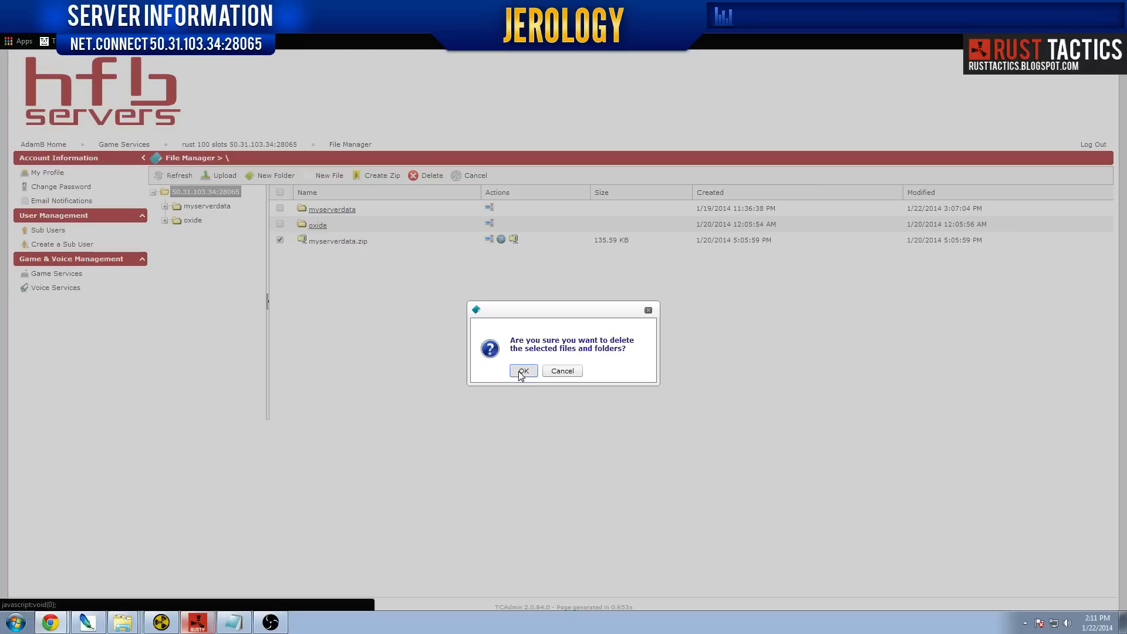
click(523, 371)
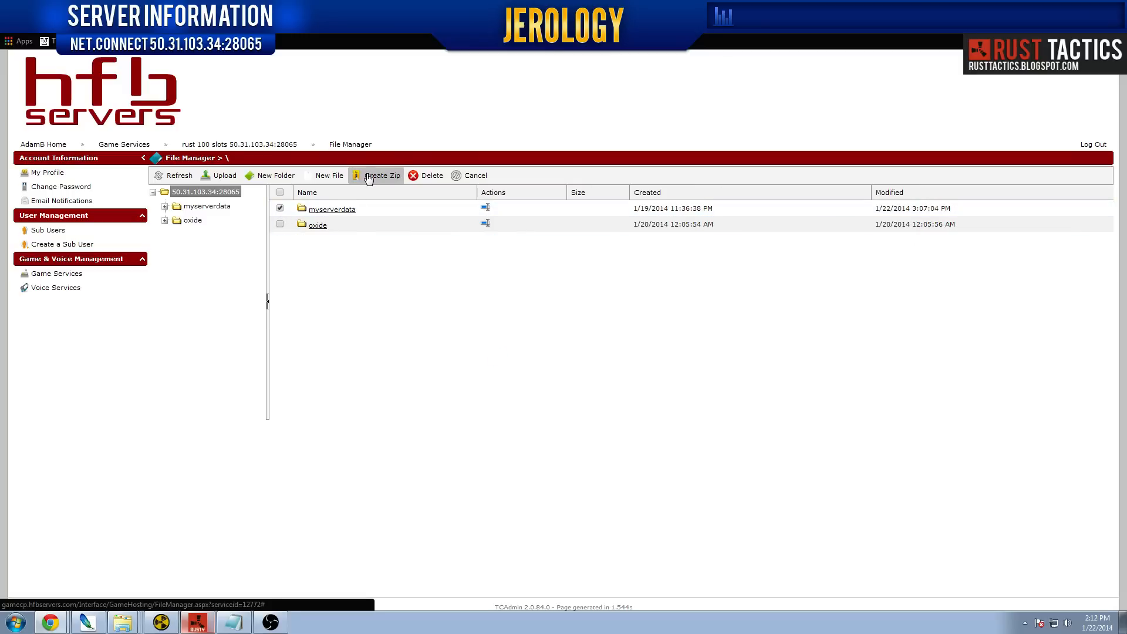
Zip the myserverdata folder into a new 1.04 MB backup and download it
click(381, 174)
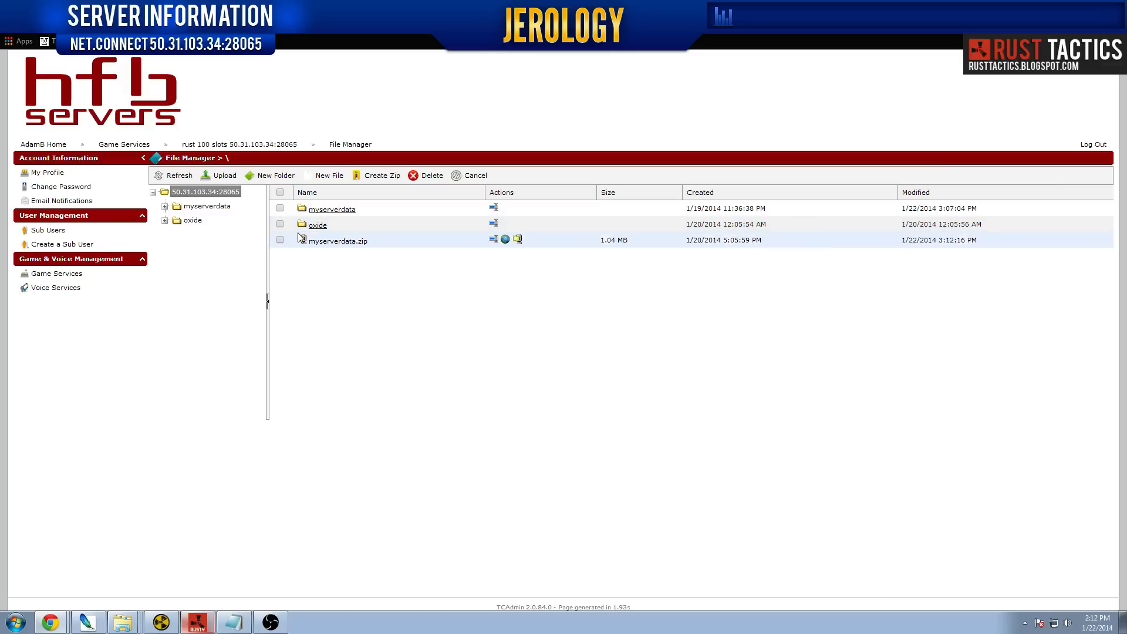
mouse_move(505, 239)
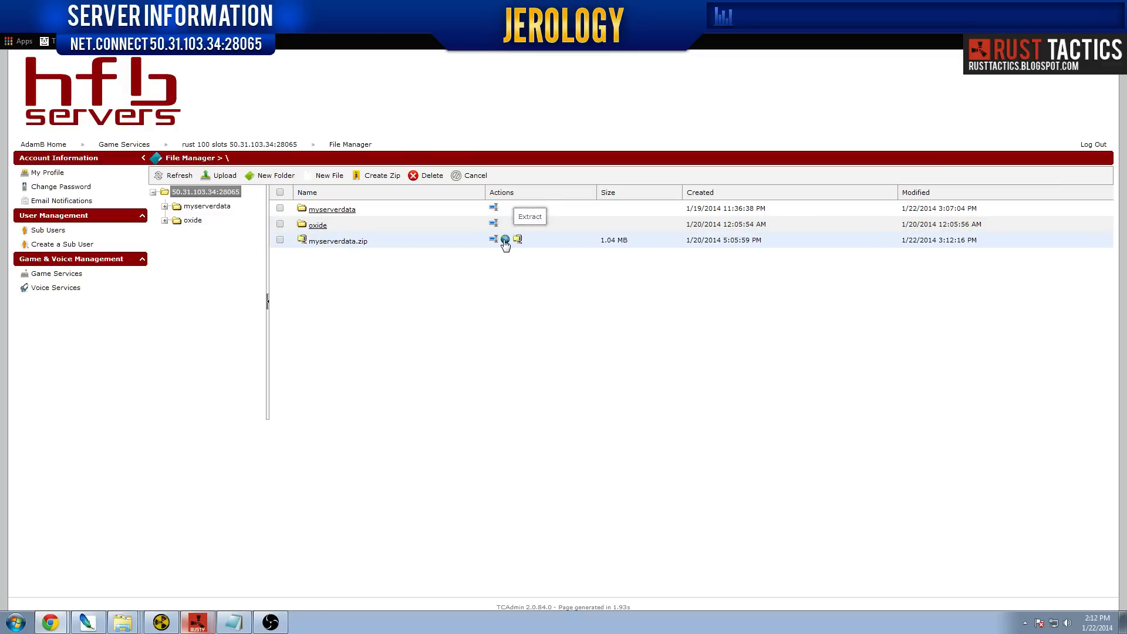
click(505, 239)
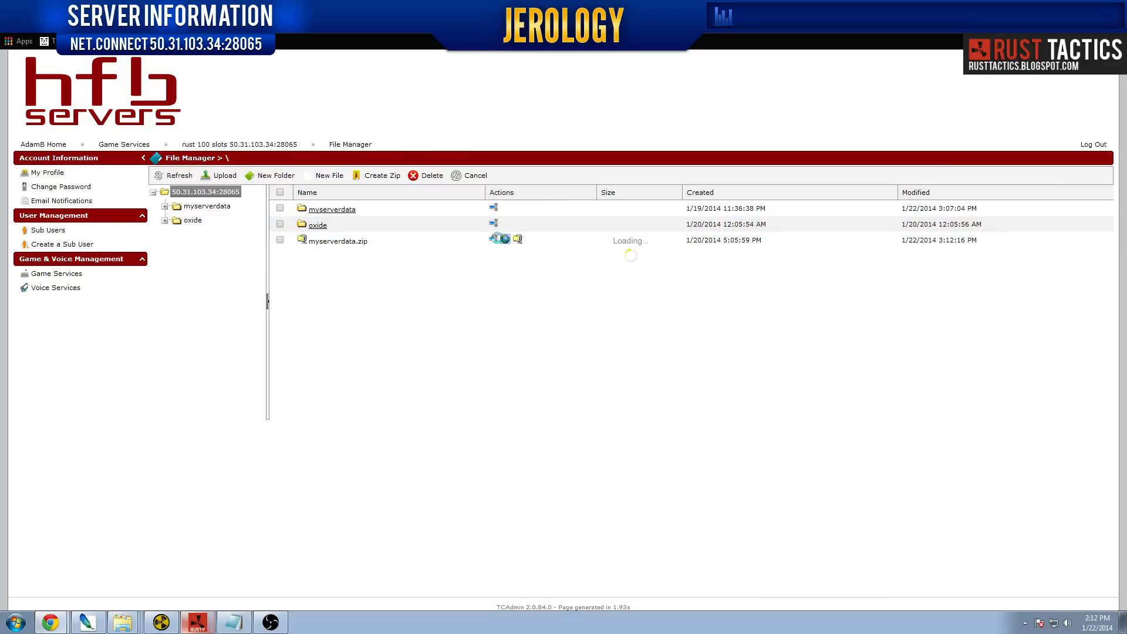
click(494, 238)
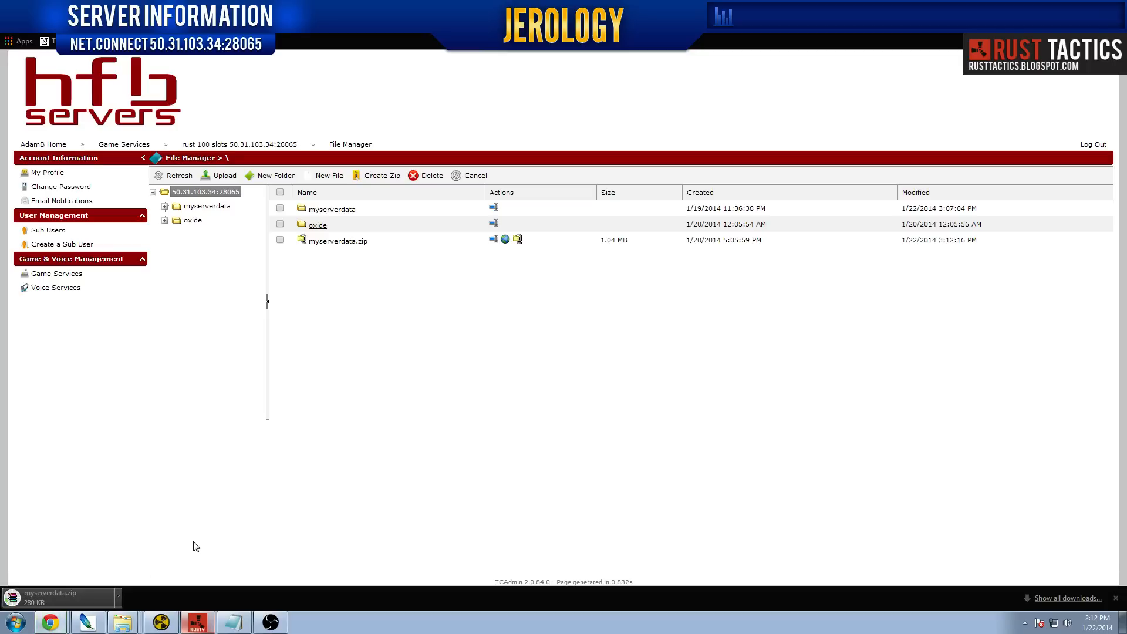
mouse_move(212, 528)
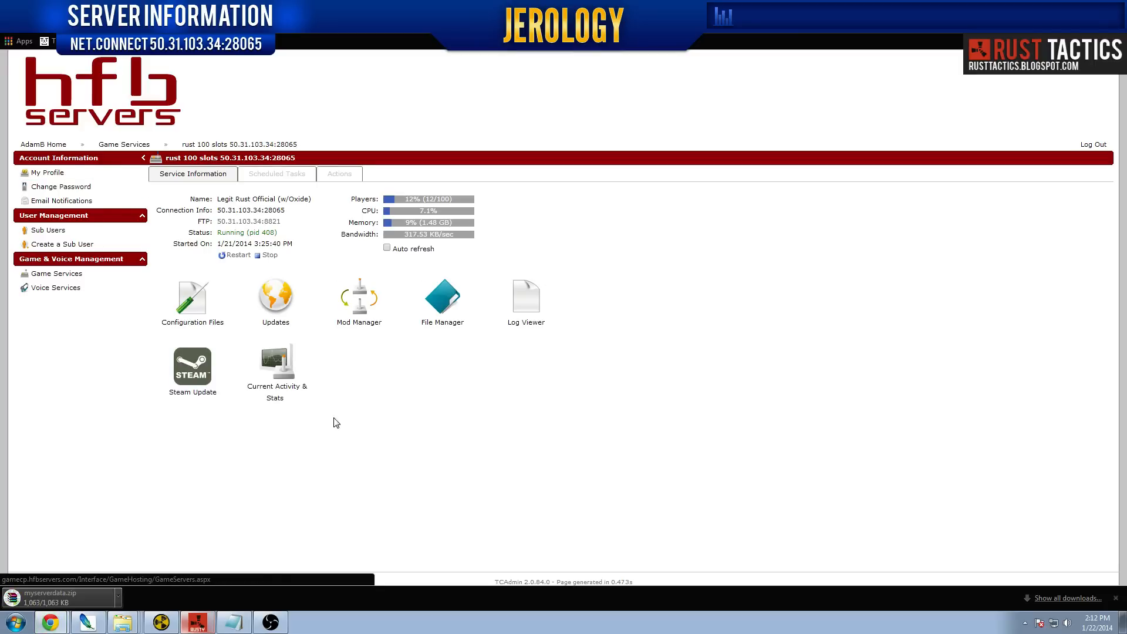
Open Current Activity & Stats to review server variables and player count
click(275, 366)
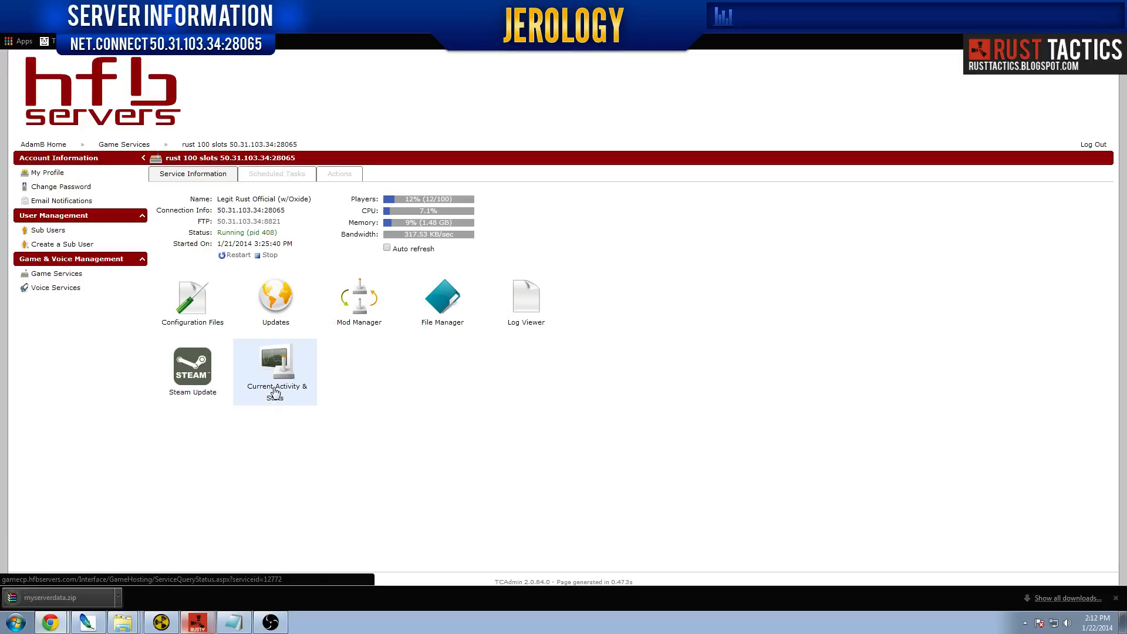
mouse_move(266, 369)
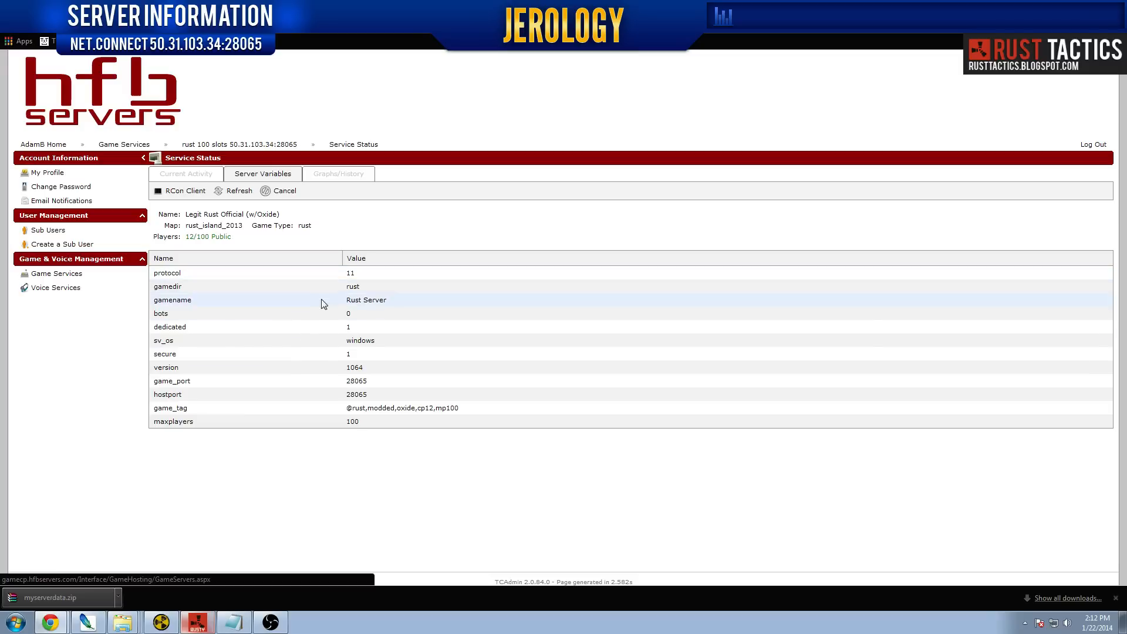
mouse_move(187, 237)
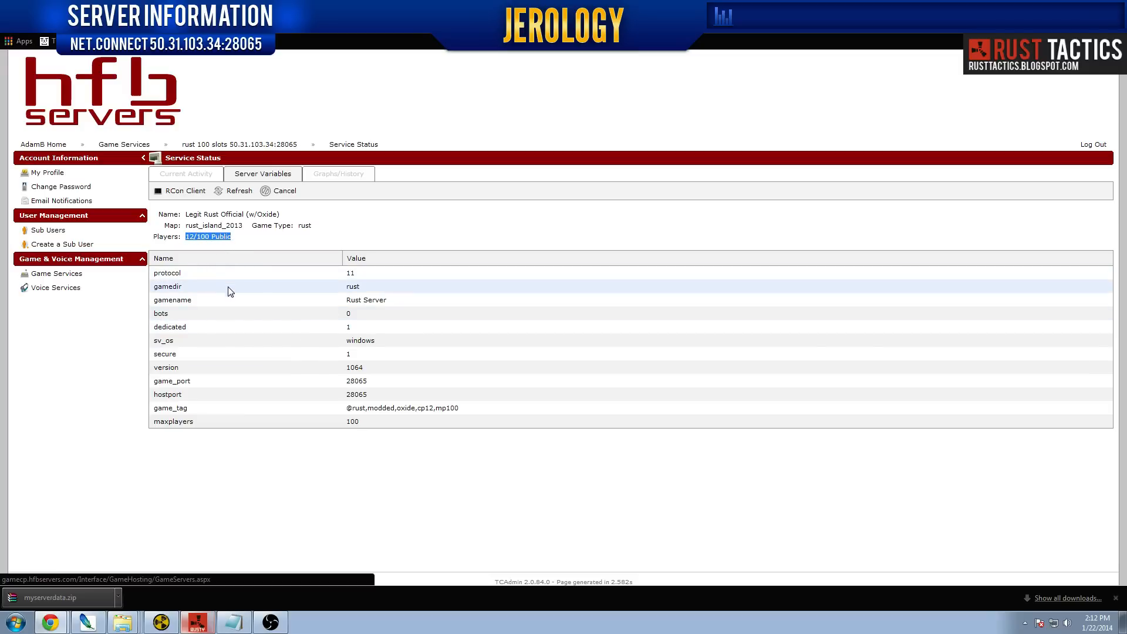
mouse_move(363, 331)
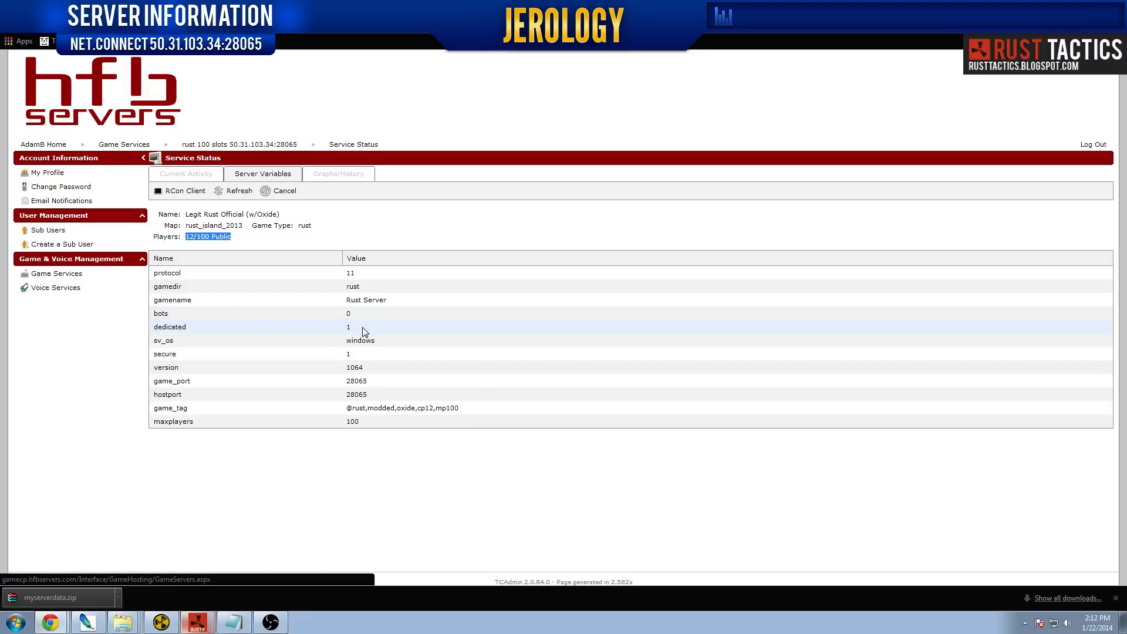
mouse_move(360, 421)
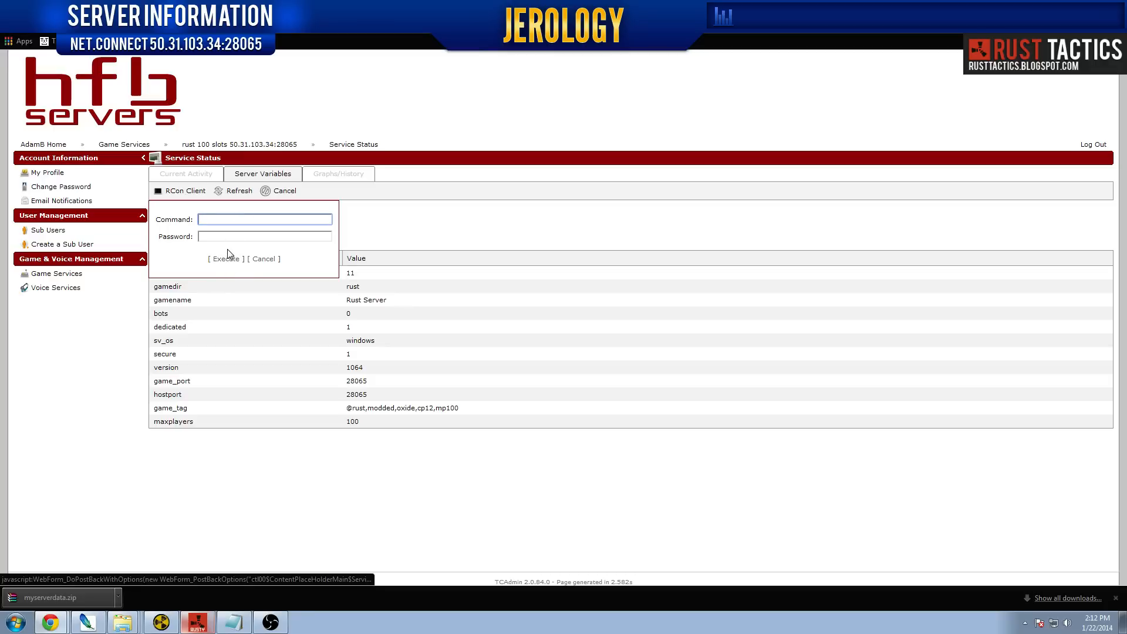
Cancel the unused RCon Client form and go back to the server overview
click(263, 218)
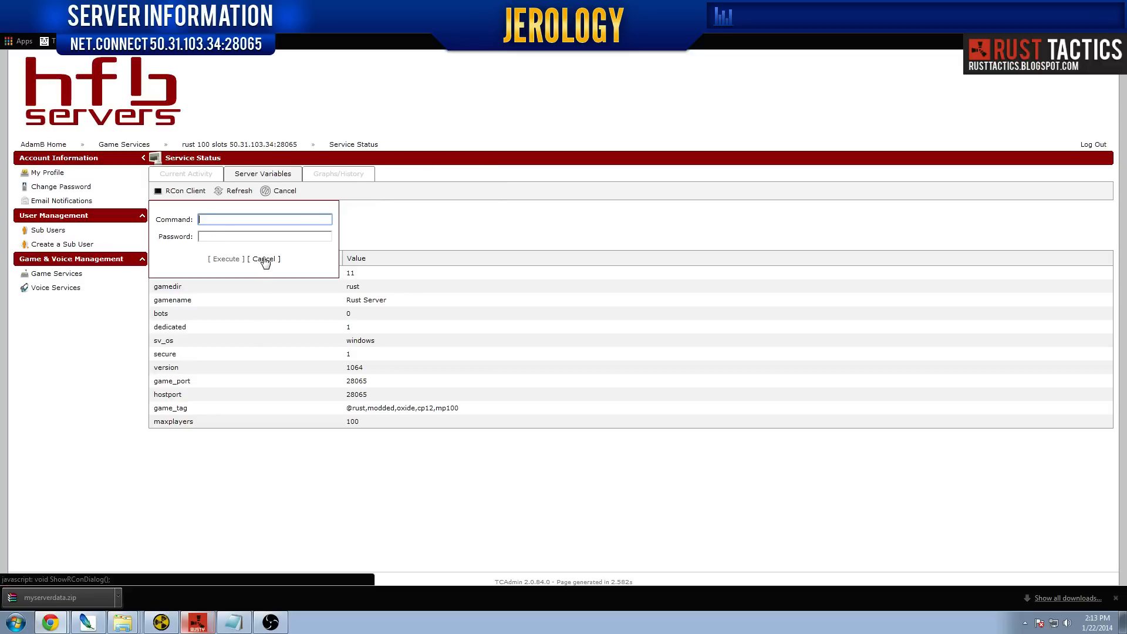
click(263, 259)
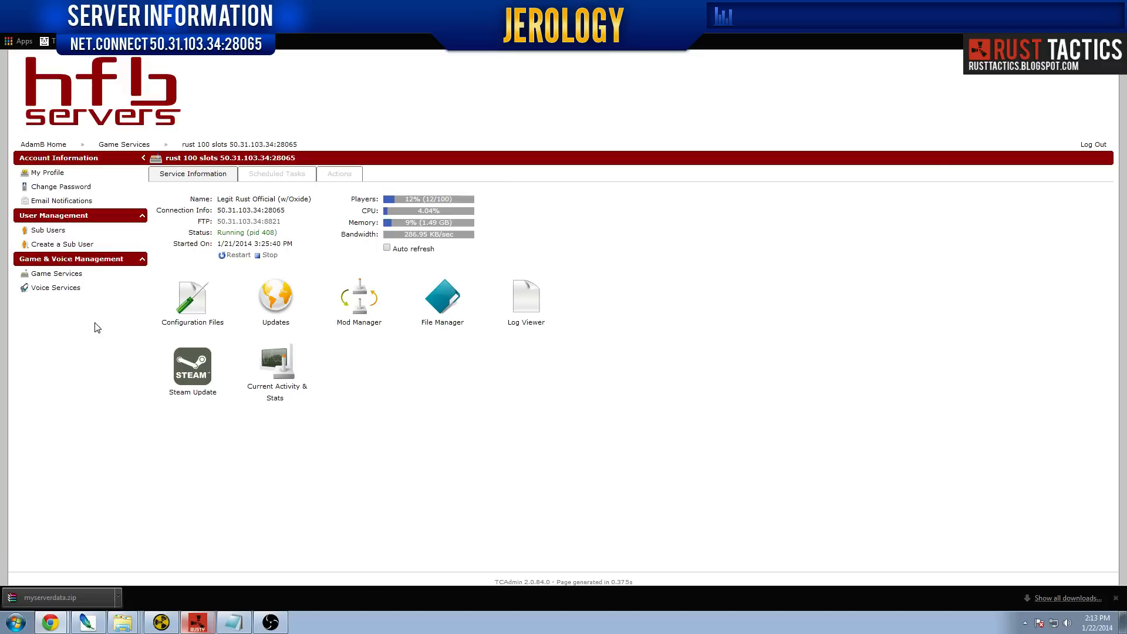
mouse_move(521, 407)
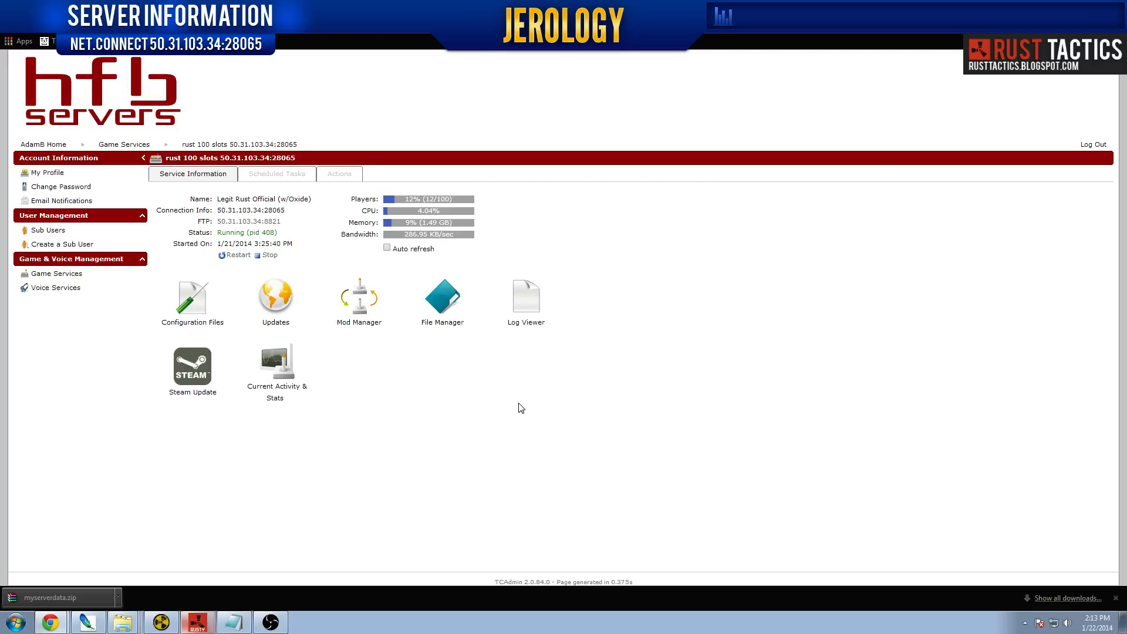
mouse_move(464, 383)
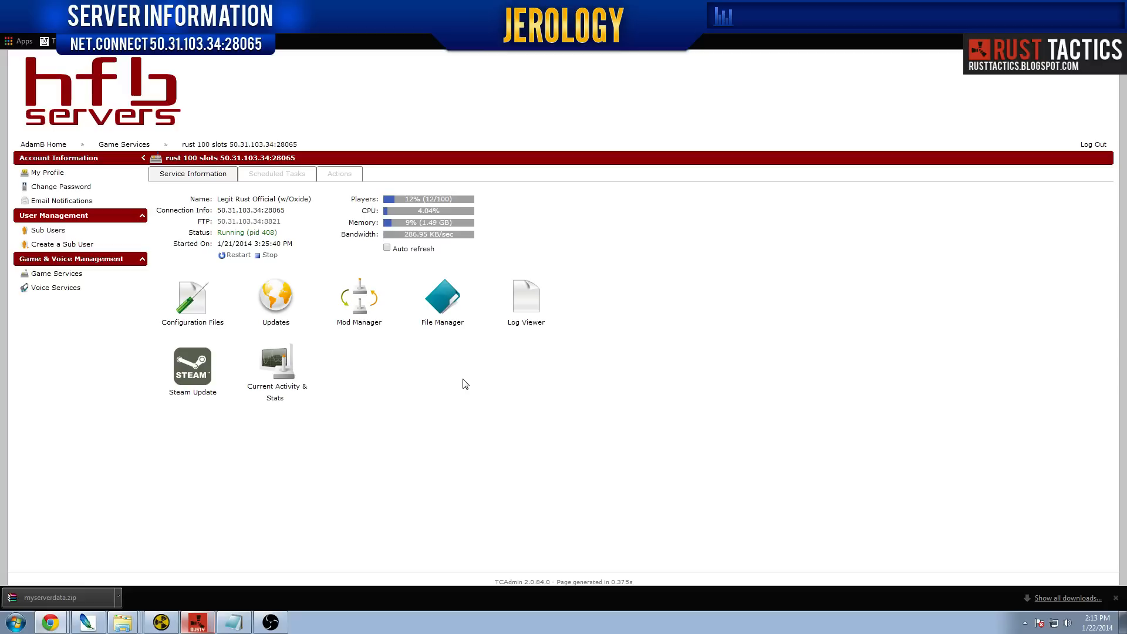
mouse_move(393, 374)
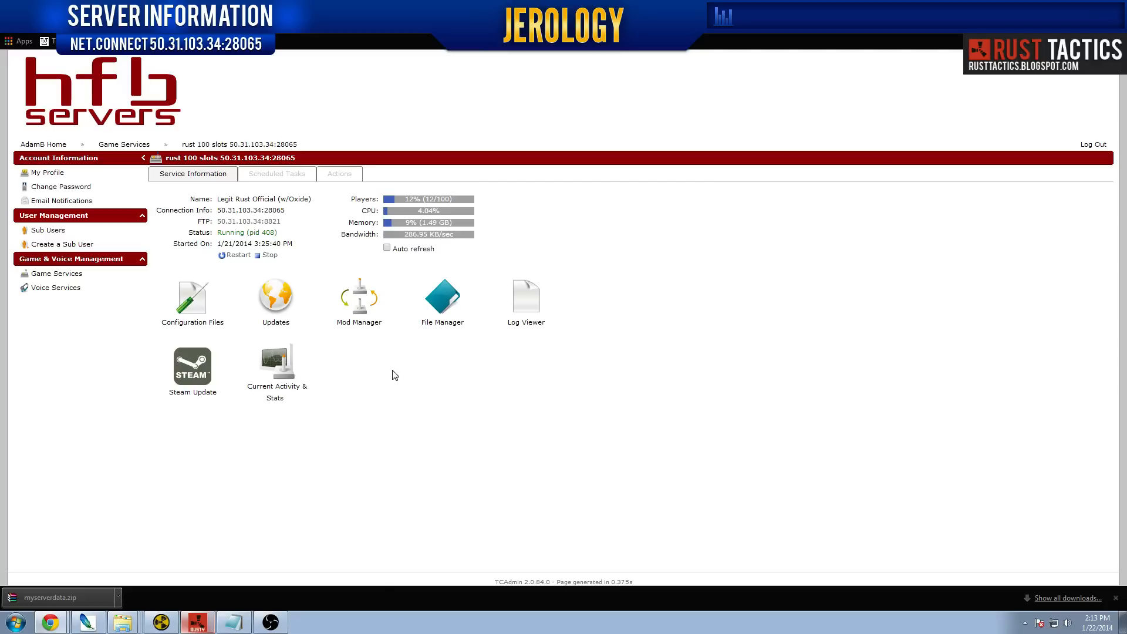